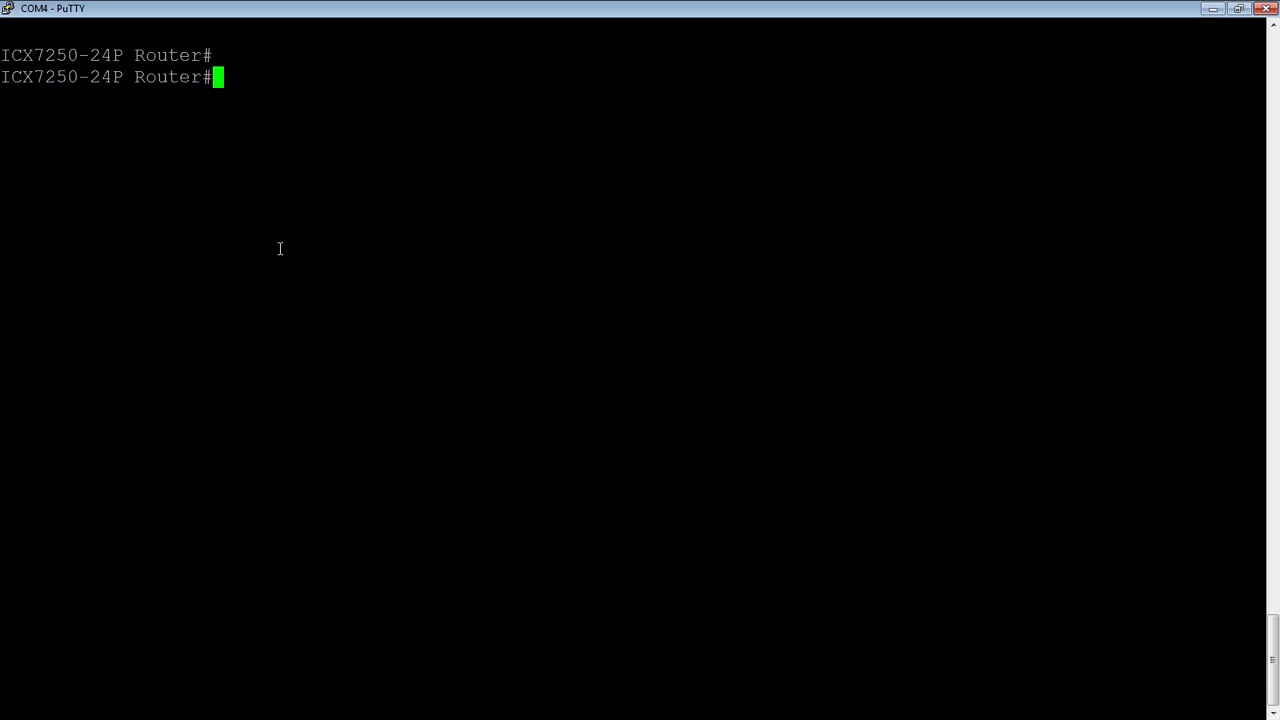
# Step: Enter config t and list the help arguments for mac filter and mac filter 1
pyautogui.write('config t')
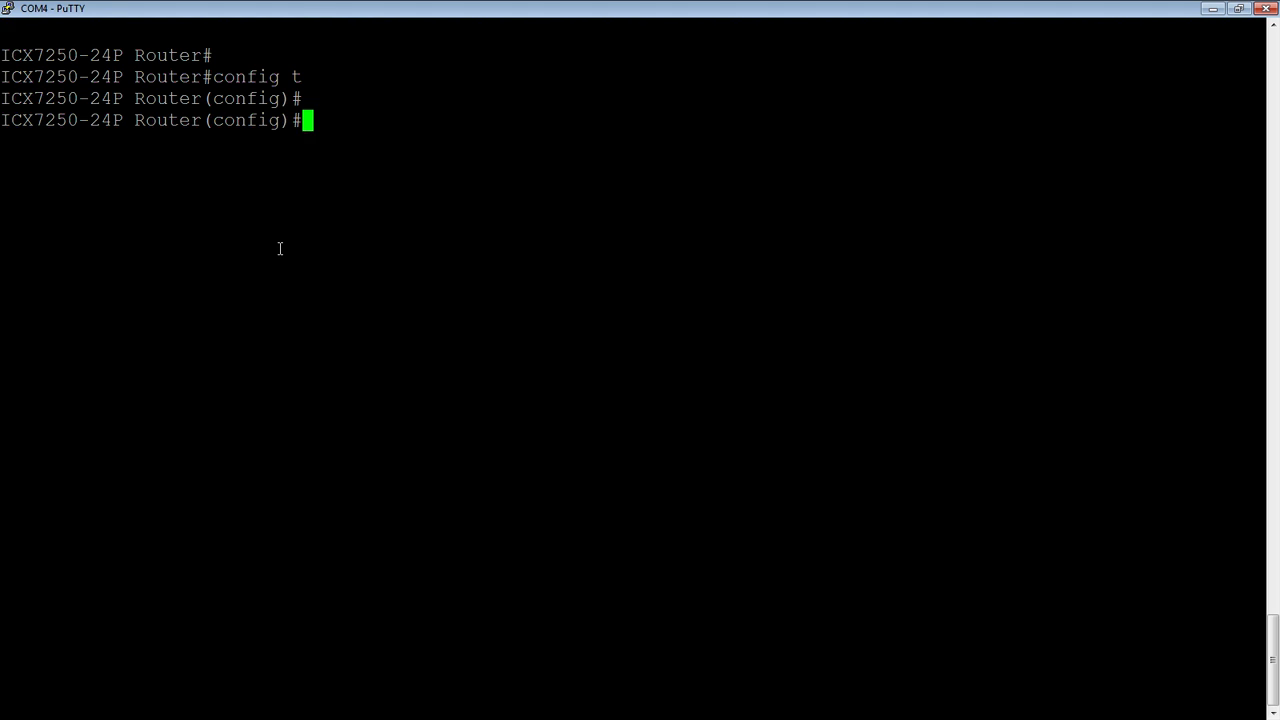
pyautogui.write('mac failter')
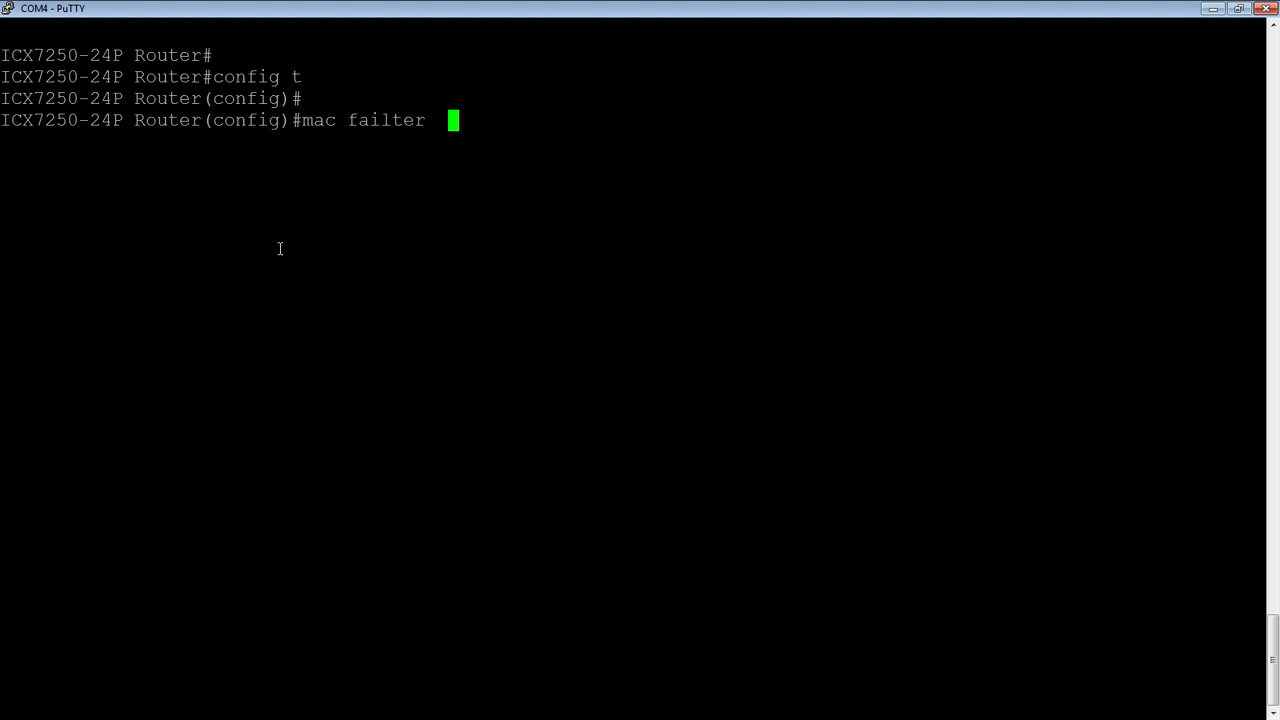
pyautogui.press('BackSpace')
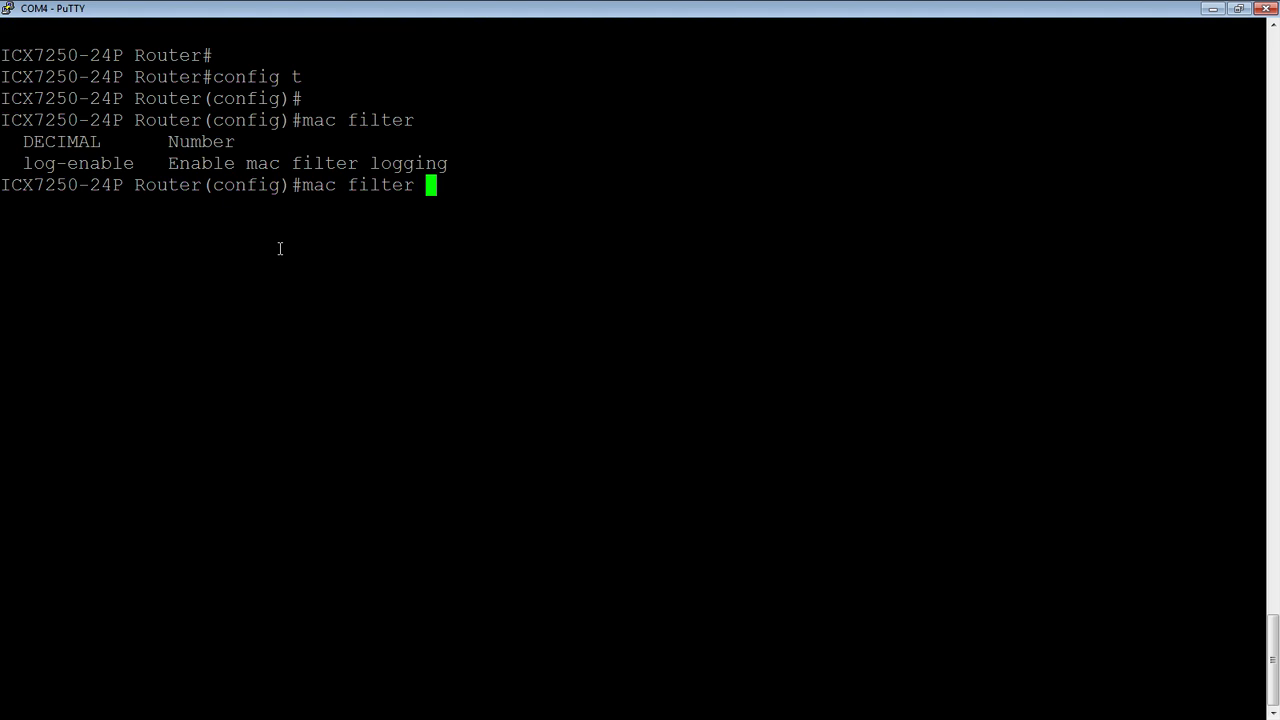
pyautogui.write('1')
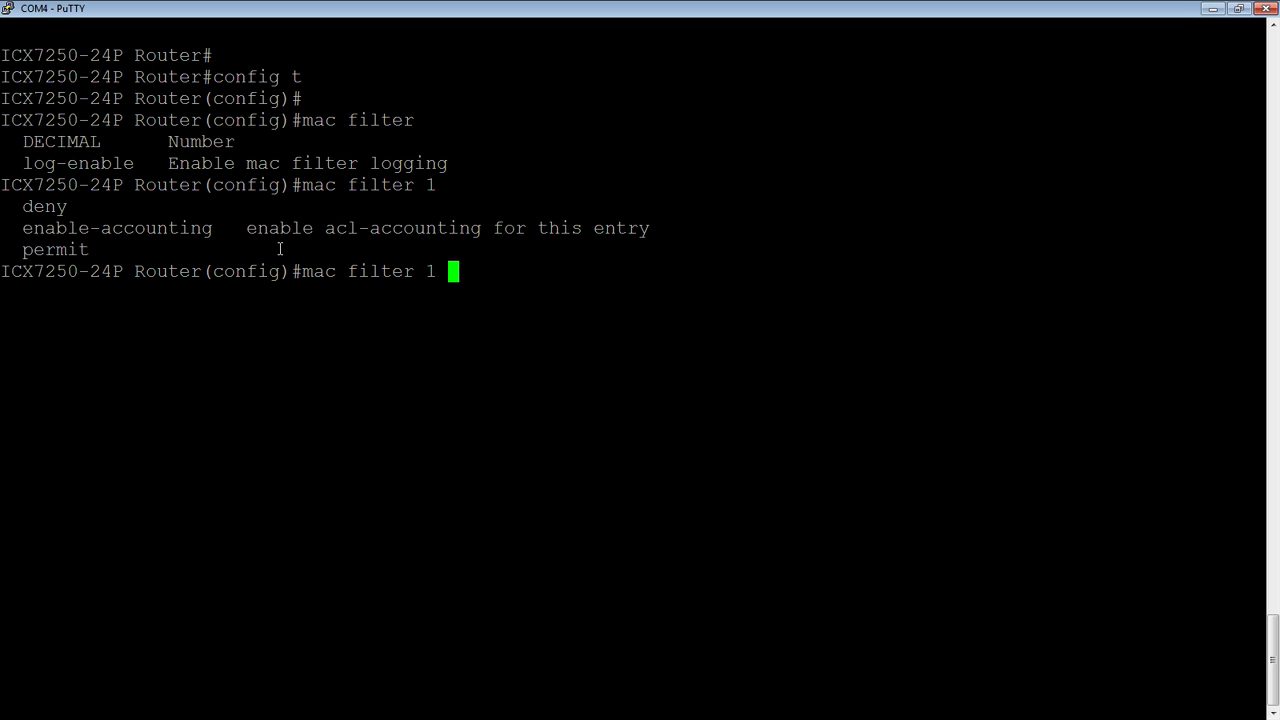
# Step: Enter 'mac filter 1 deny 0180.c211.1111 ffff.ffff.ffff any' at the config prompt
pyautogui.write('deny')
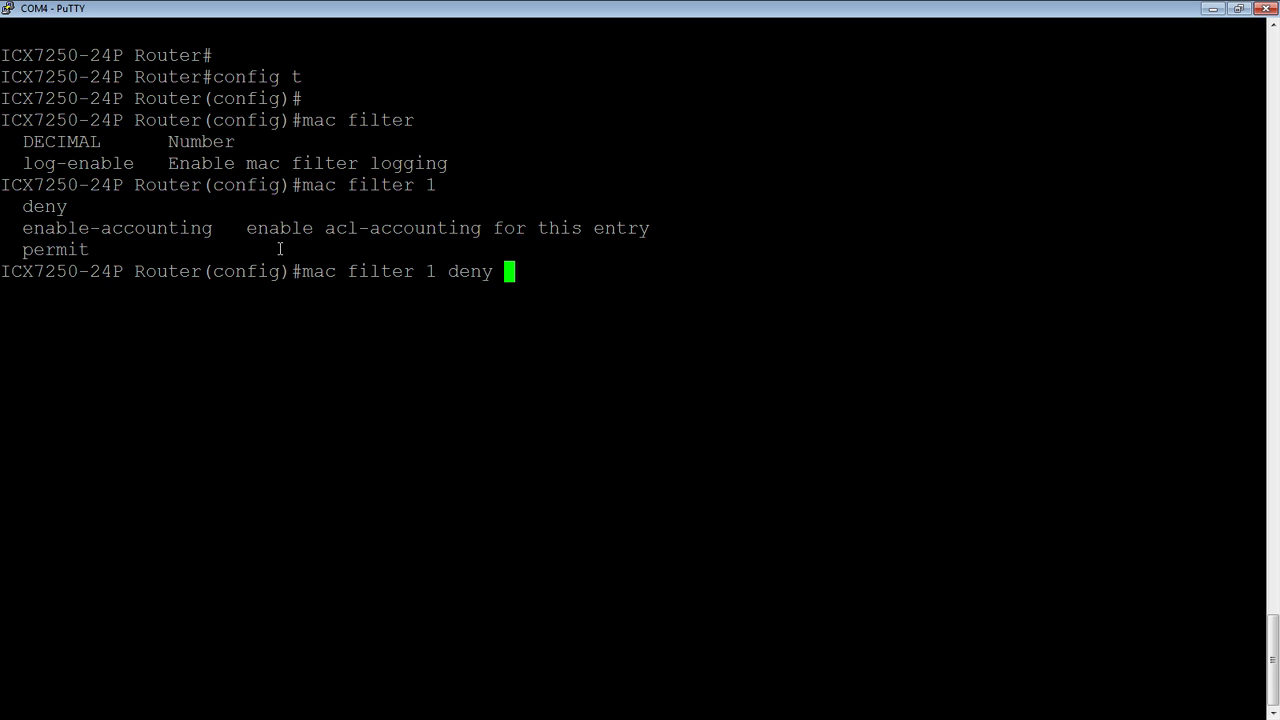
pyautogui.write('018')
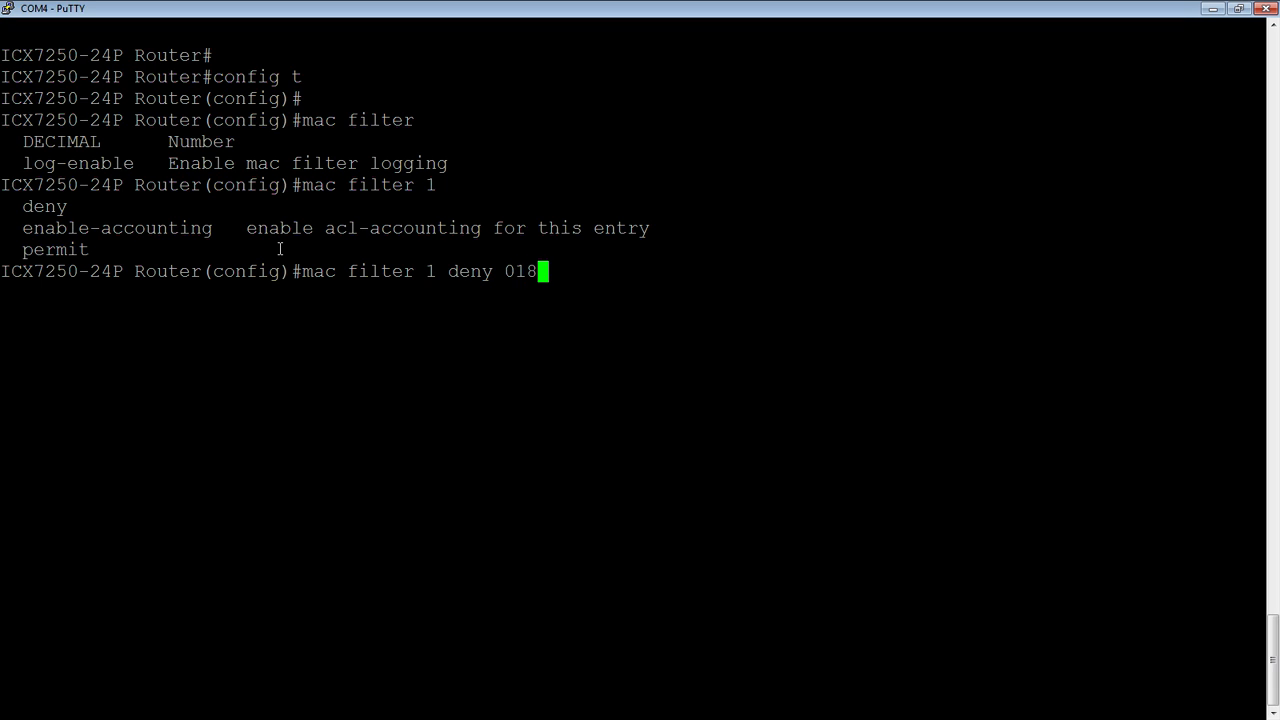
pyautogui.write('0')
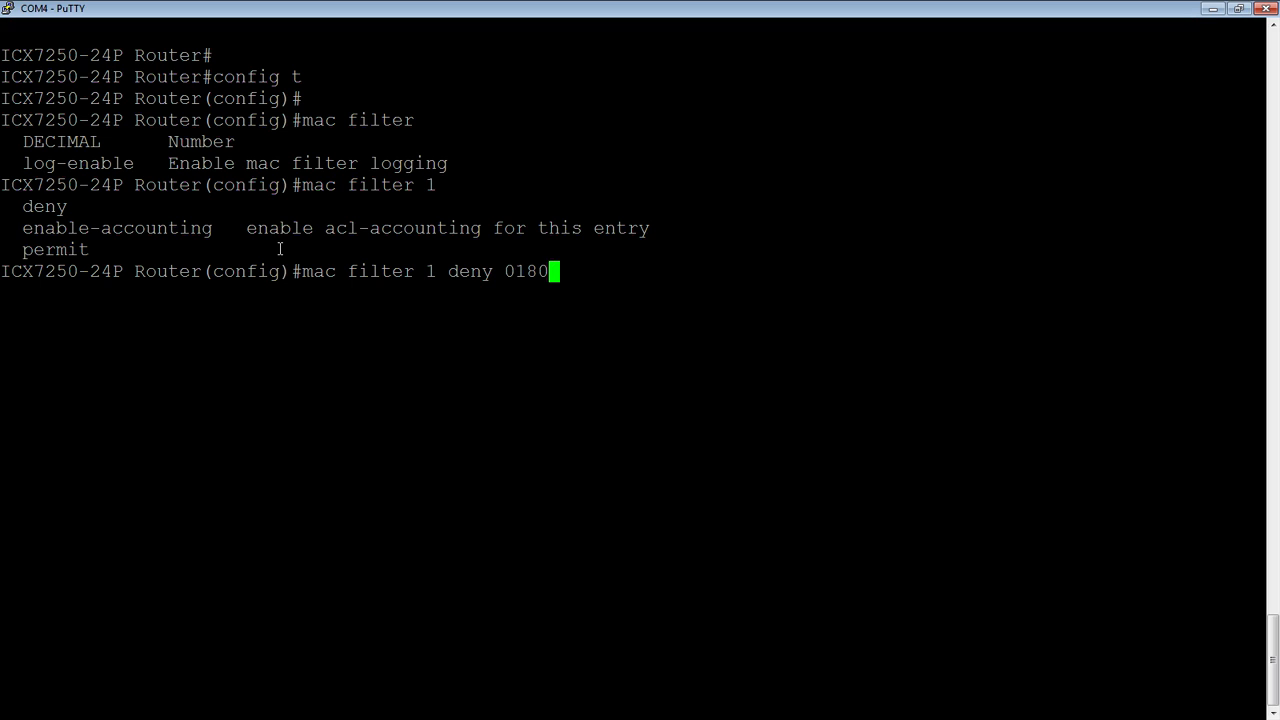
pyautogui.write('.c2')
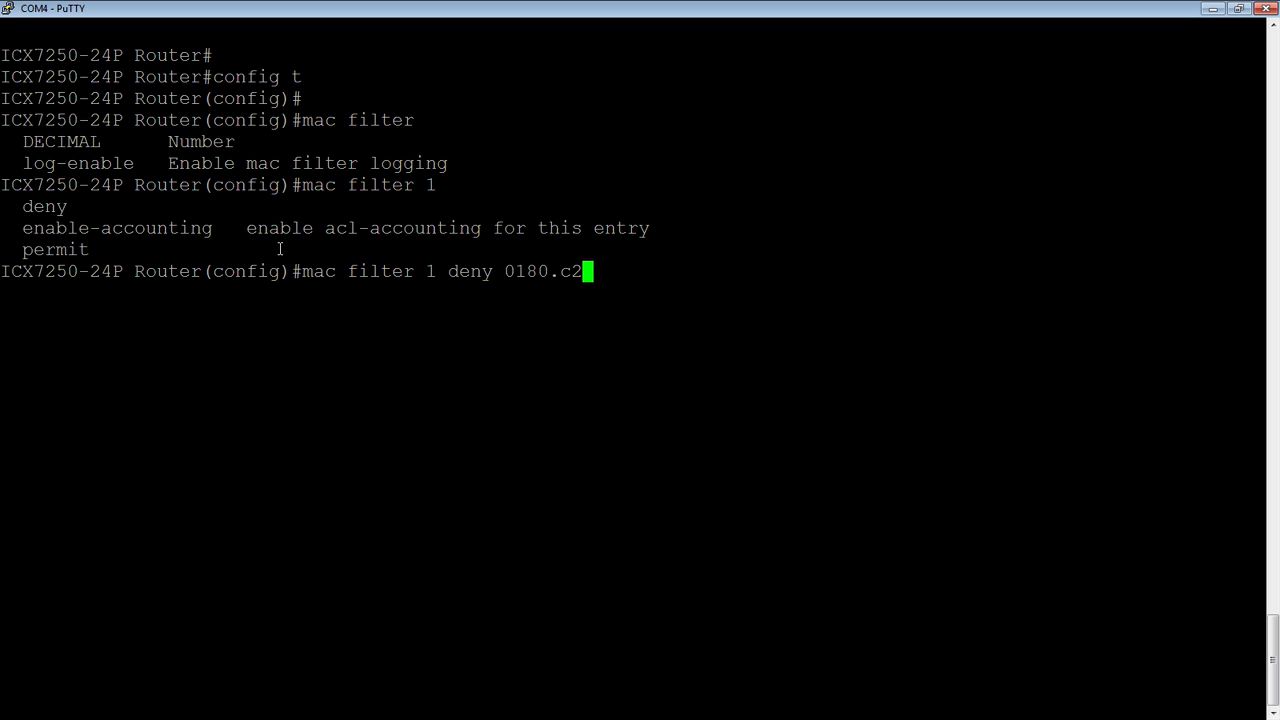
pyautogui.write('11.111')
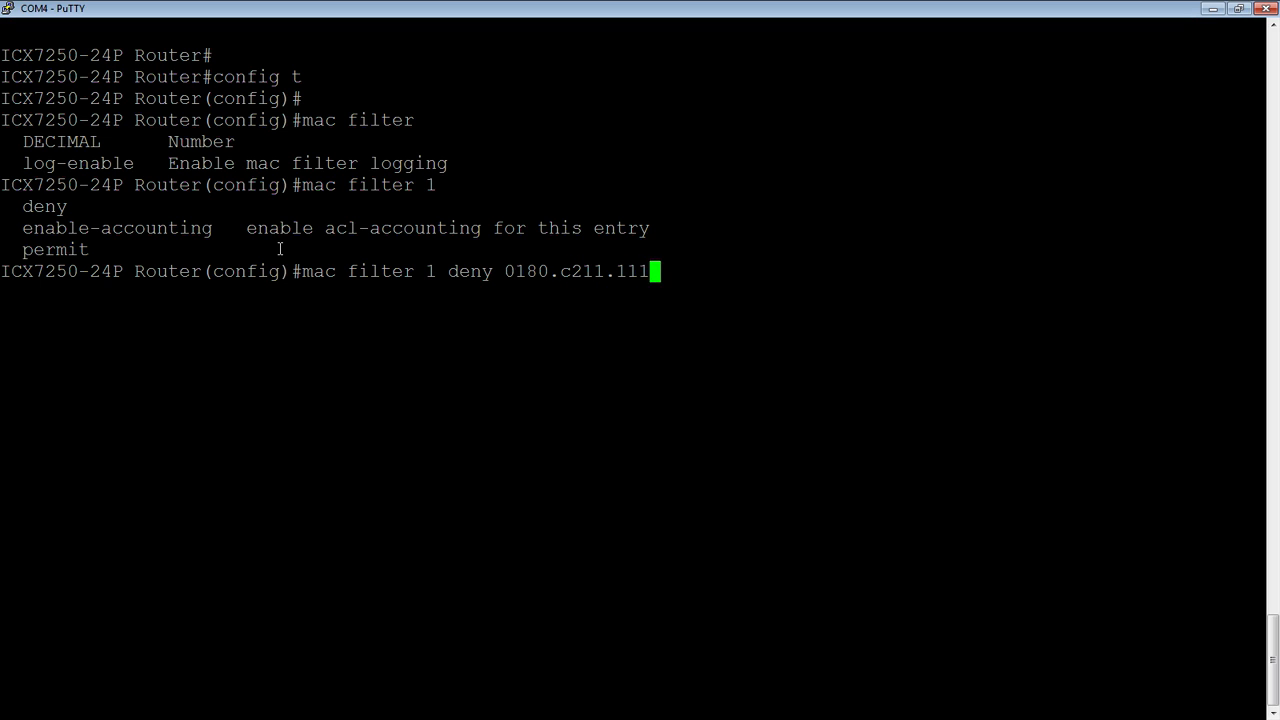
pyautogui.write('1')
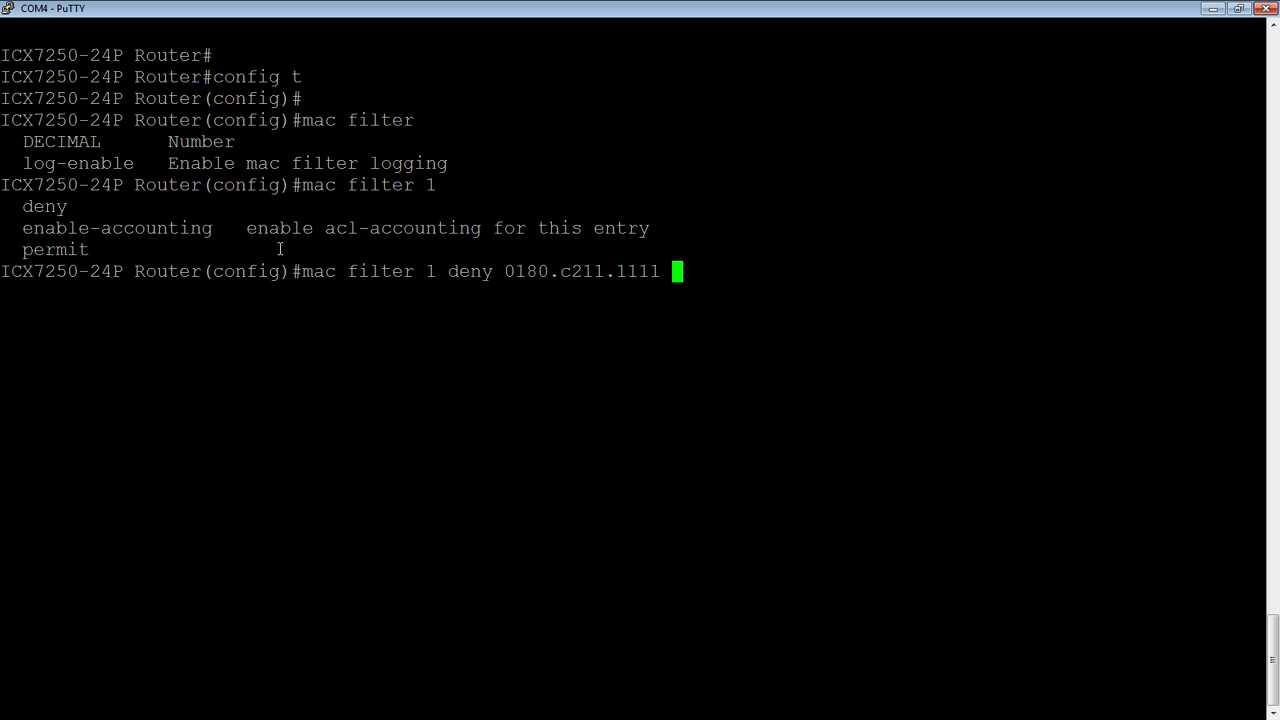
pyautogui.write('ffff.ffff.ffff')
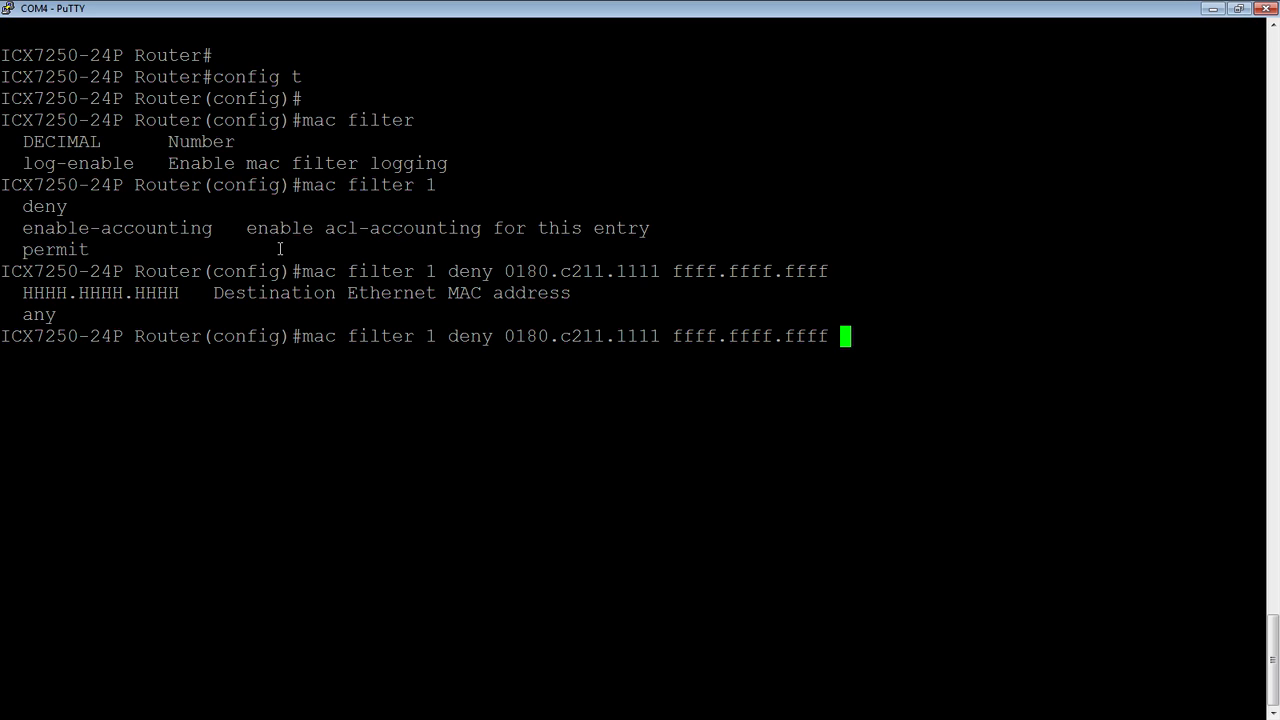
pyautogui.write('any')
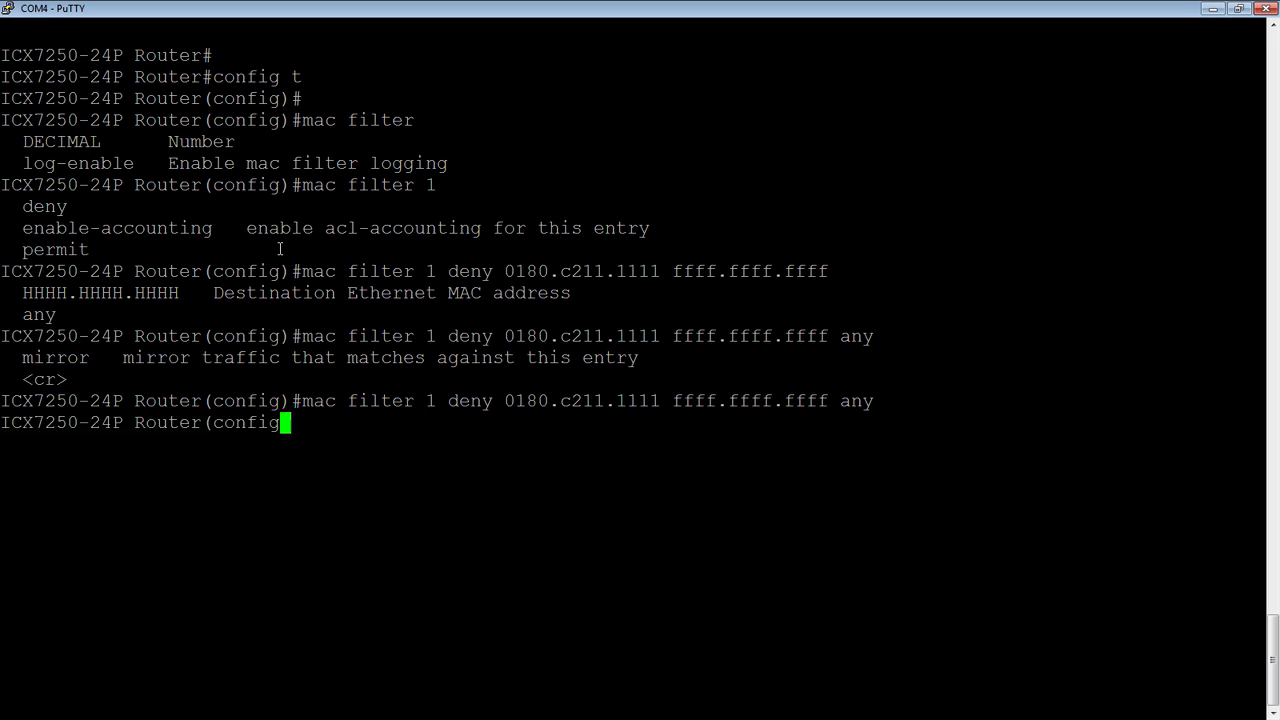
pyautogui.write('ma')
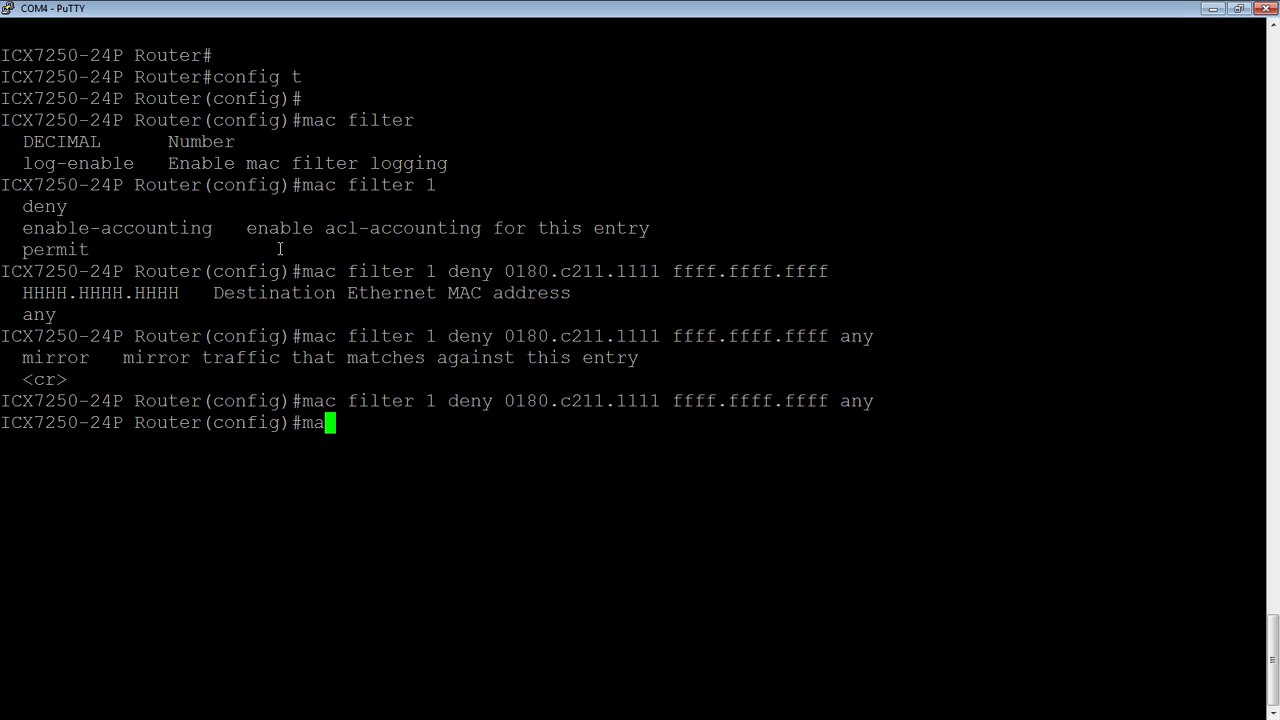
# Step: Begin MAC filter 2 as a deny entry with source address starting 0180.c1
pyautogui.write('f')
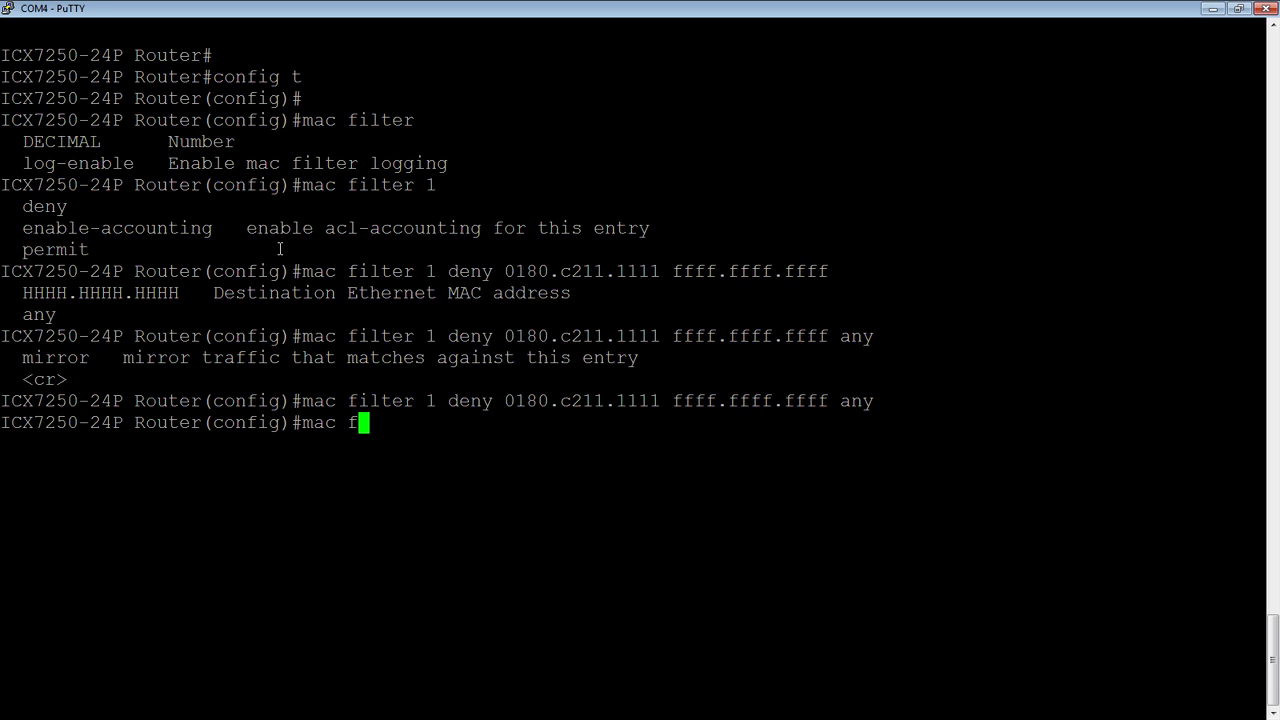
pyautogui.write('il')
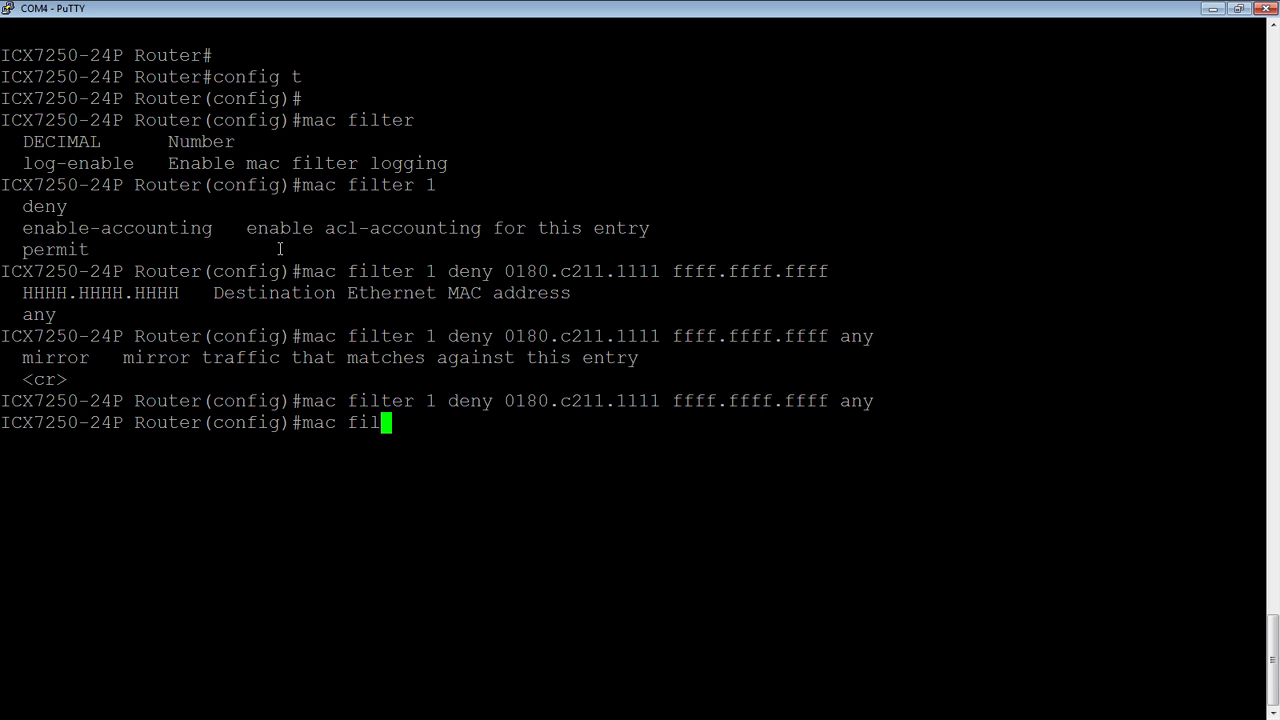
pyautogui.write('ter')
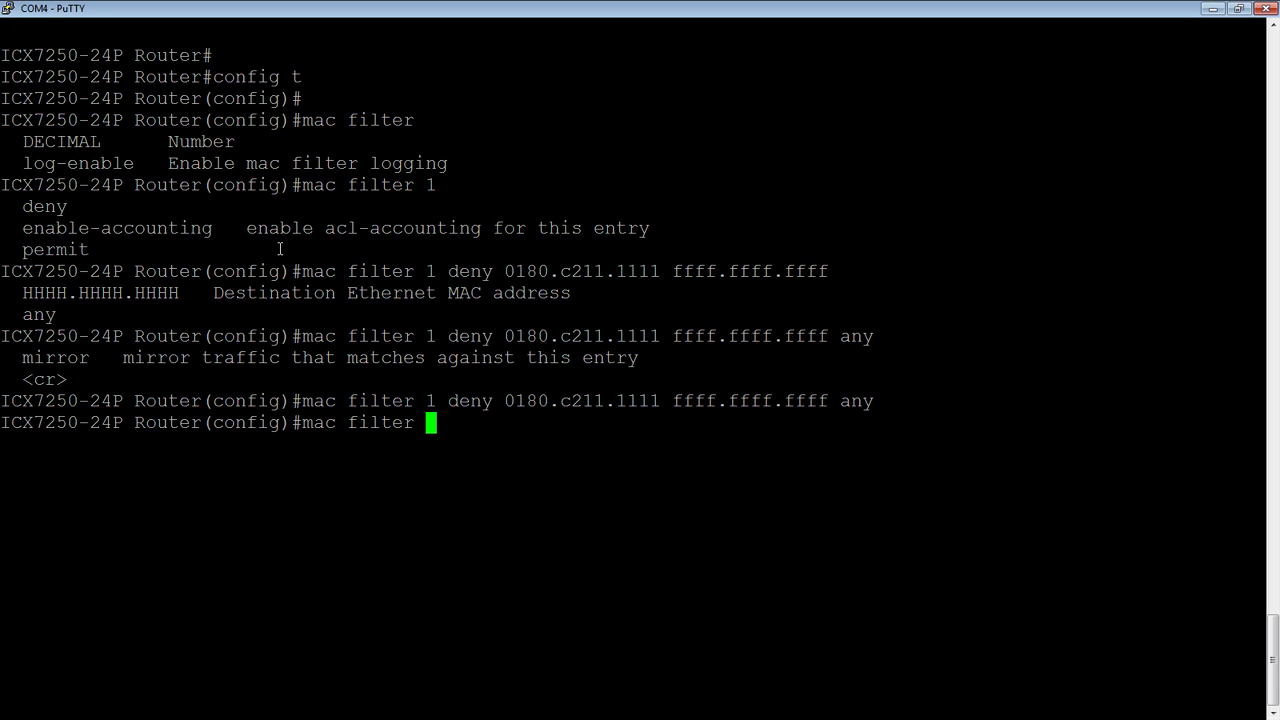
pyautogui.write('2 deny')
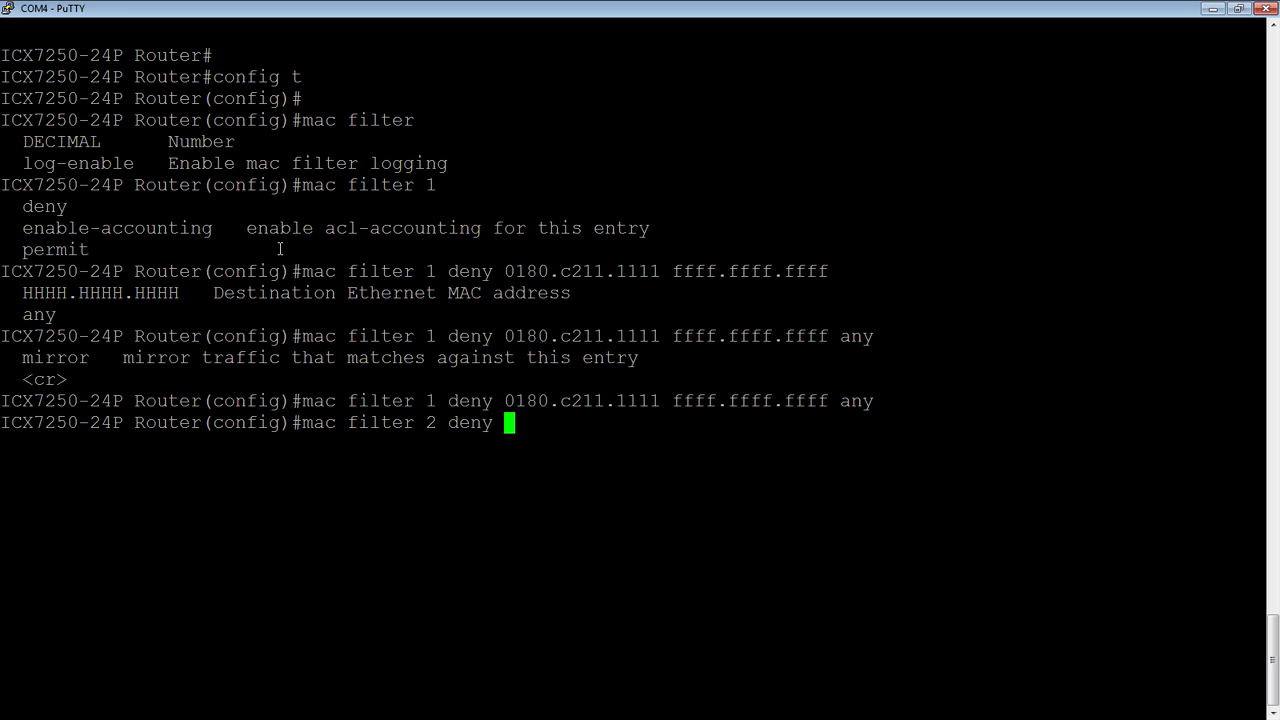
pyautogui.write('01')
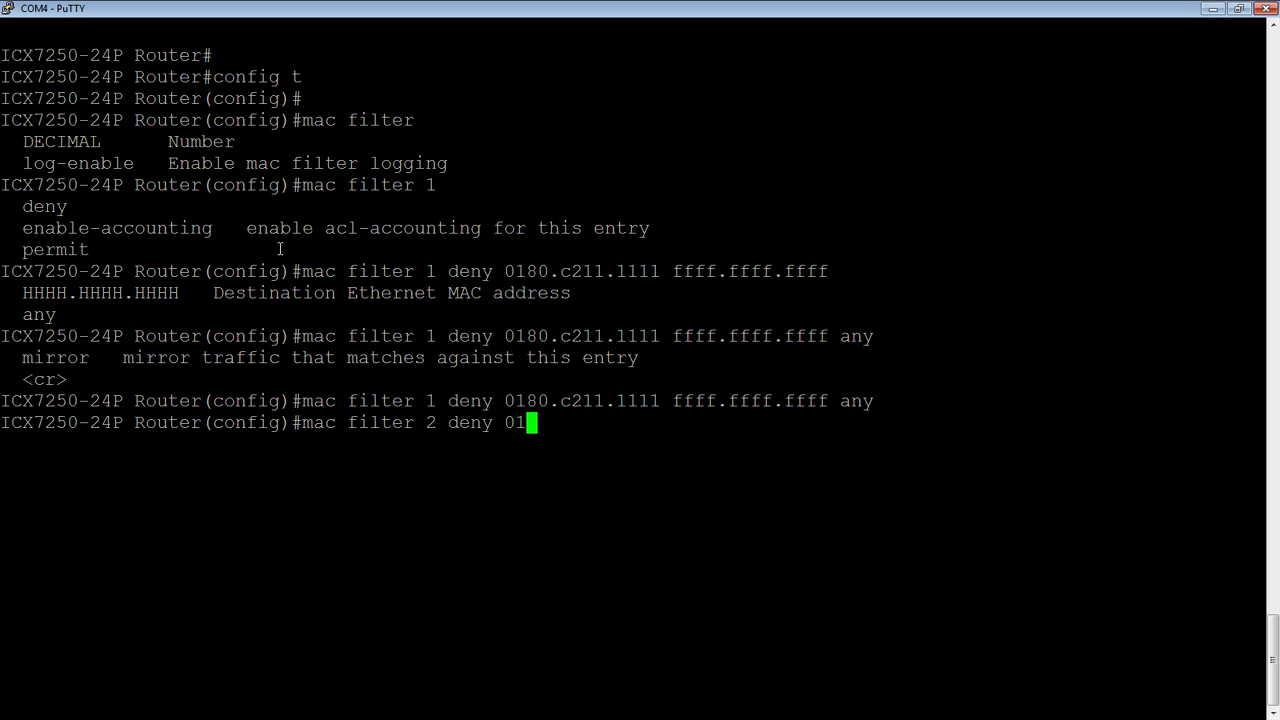
pyautogui.write('80')
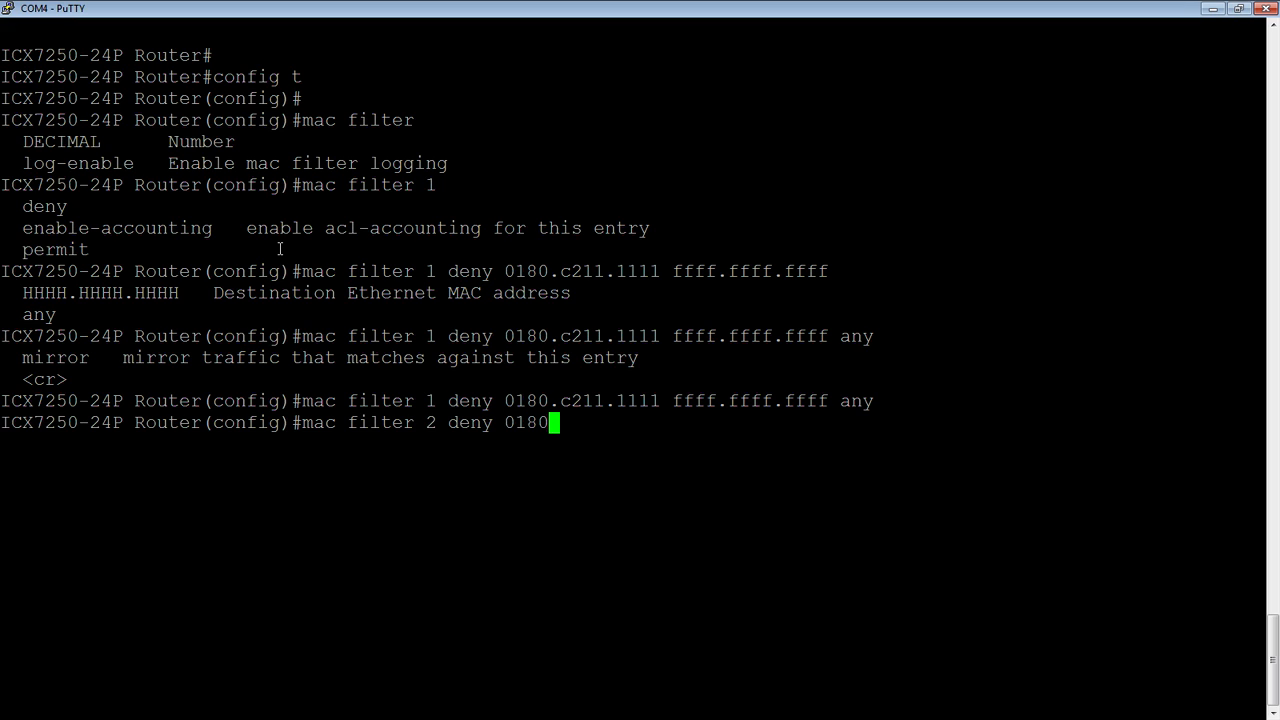
pyautogui.write('.c')
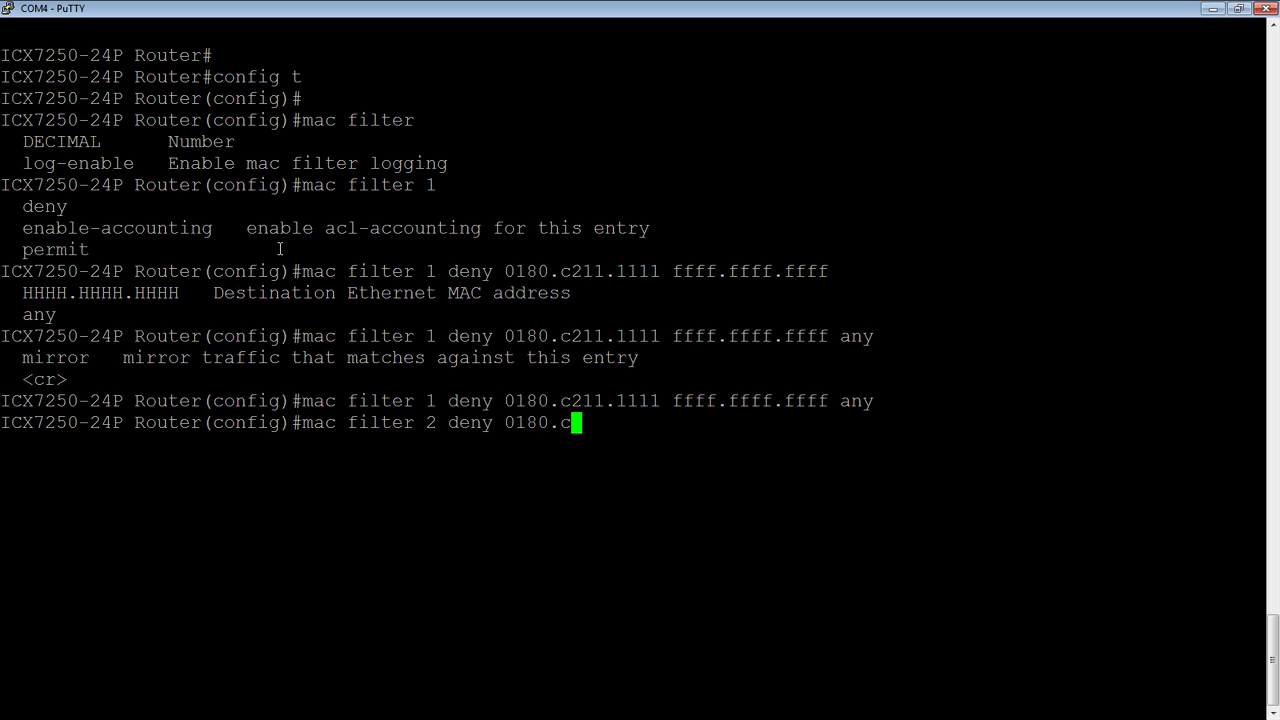
pyautogui.write('1')
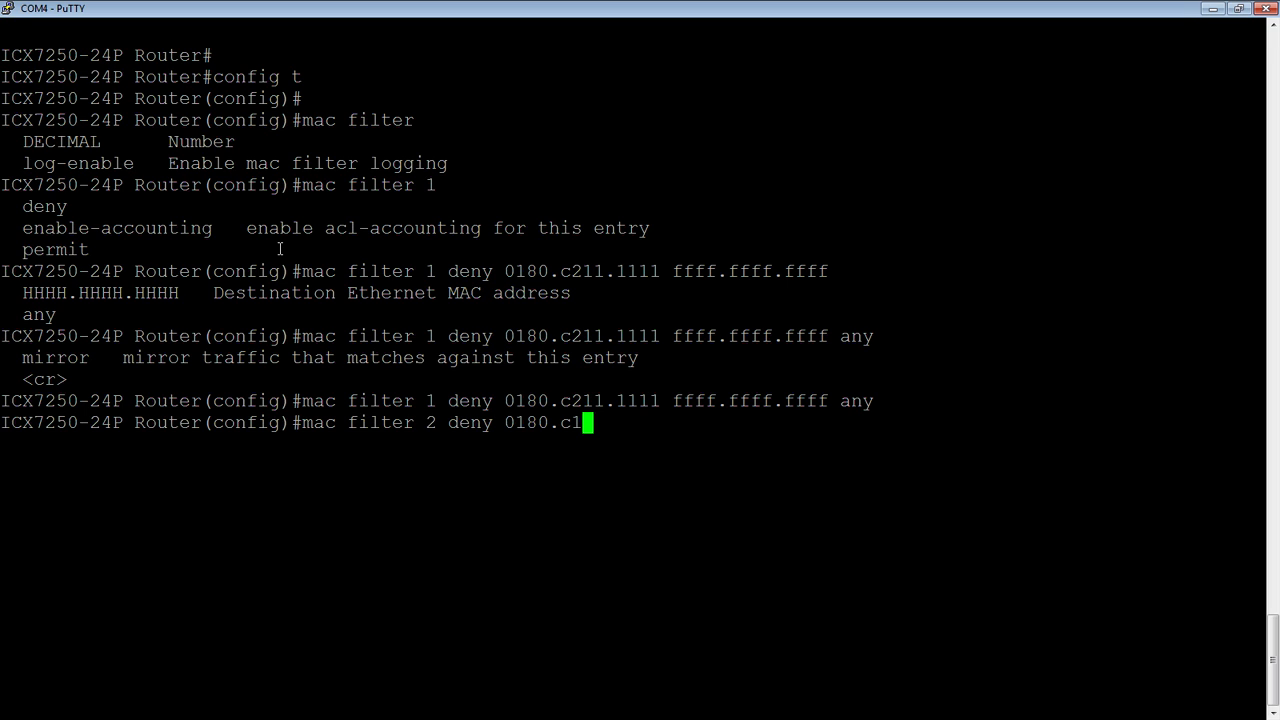
# Step: Complete source 0180.c100.0000 with mask ffff.ff00.0000 and destination any
pyautogui.write('00.000')
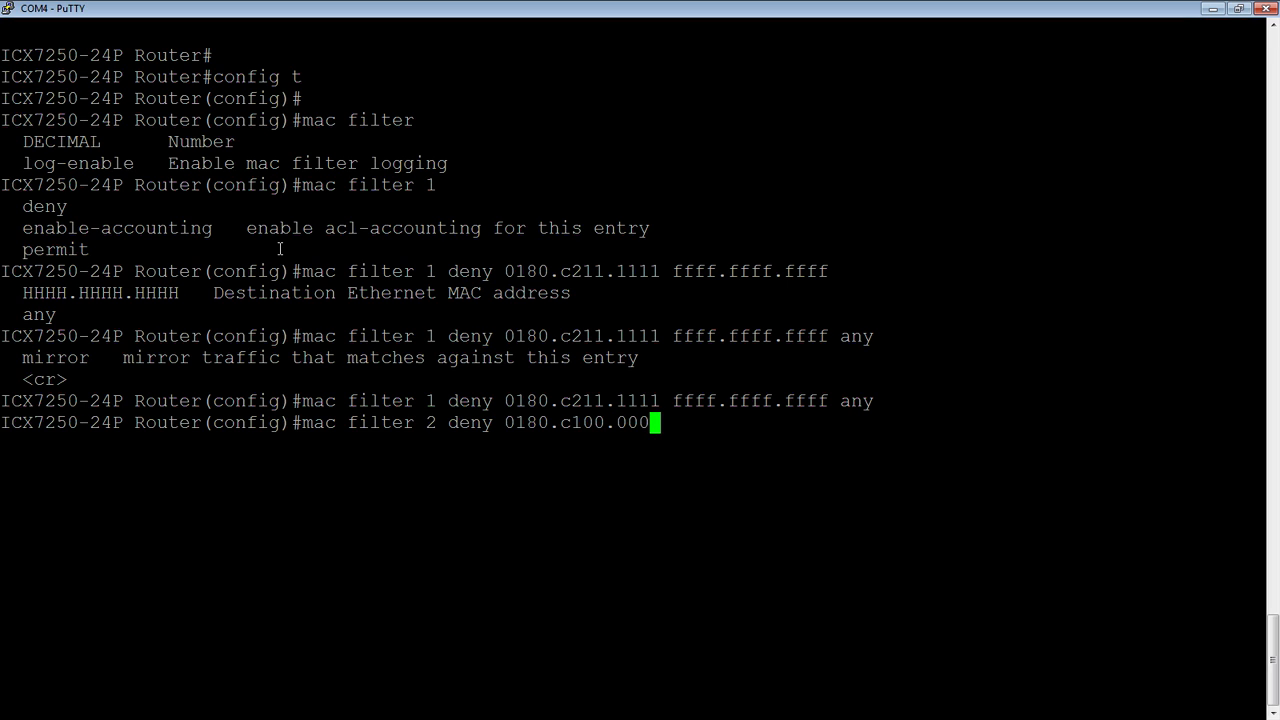
pyautogui.write('0')
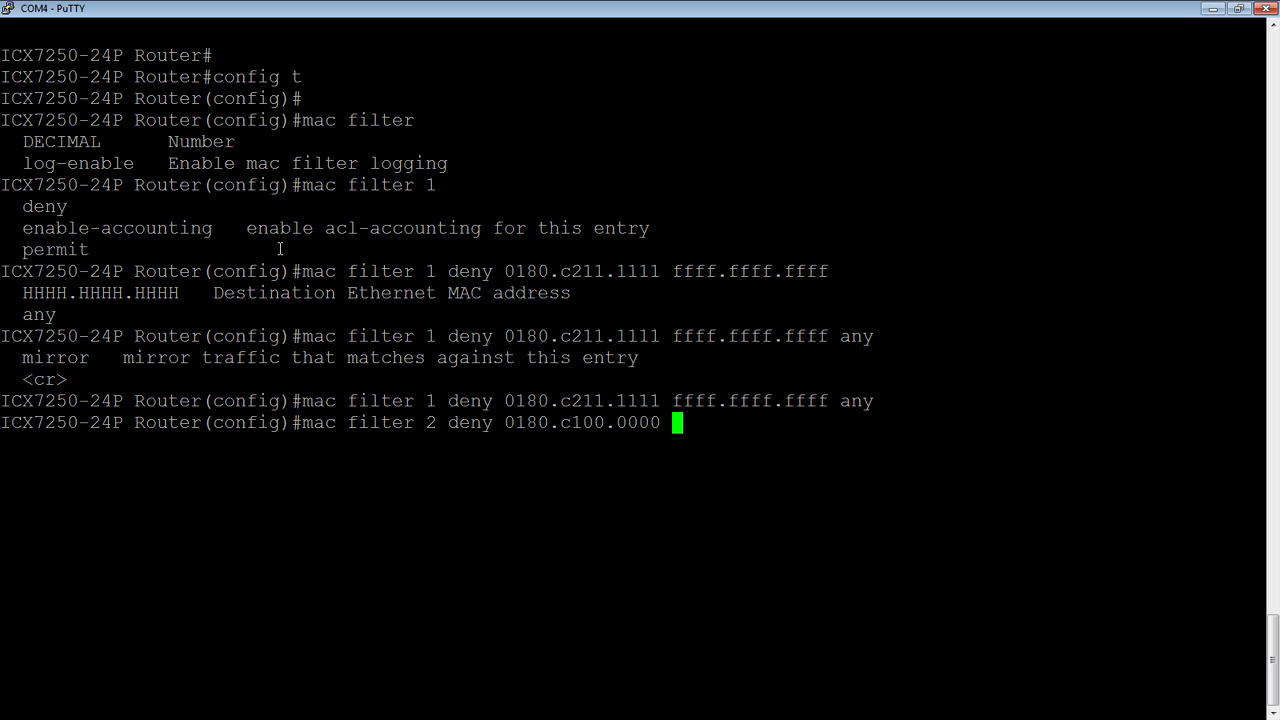
pyautogui.write('ffff')
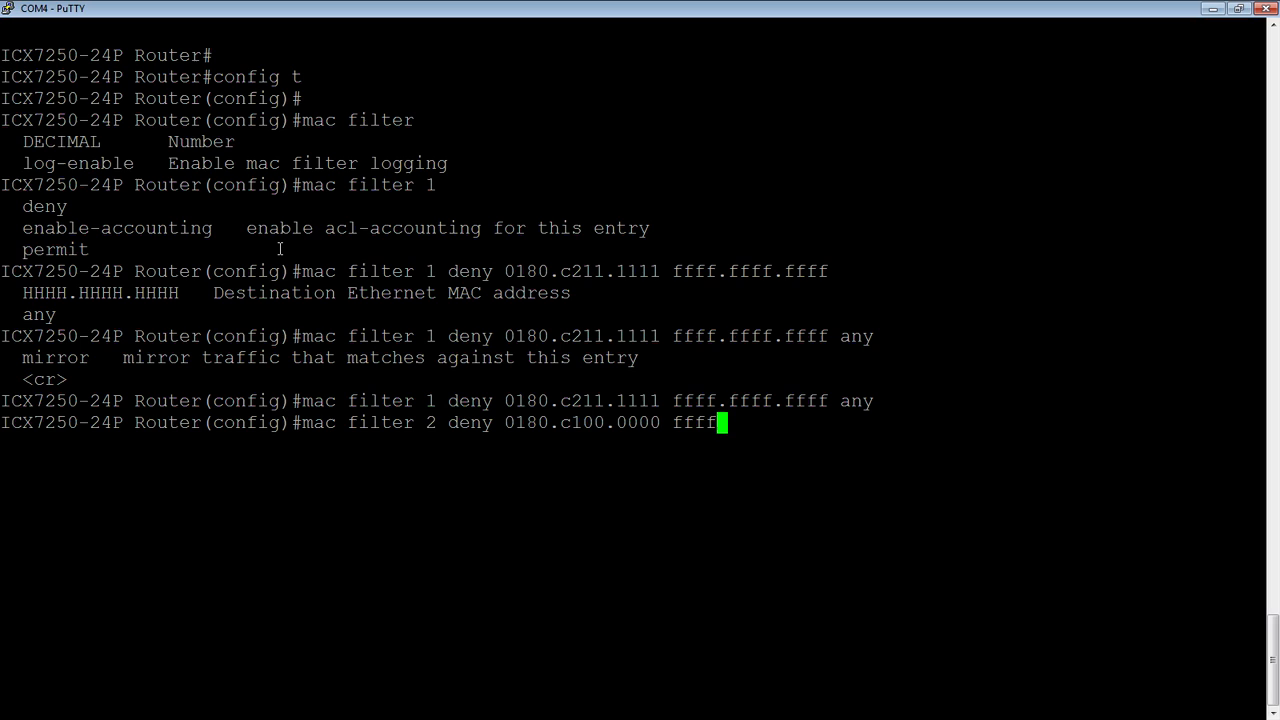
pyautogui.write('.ff00.0000')
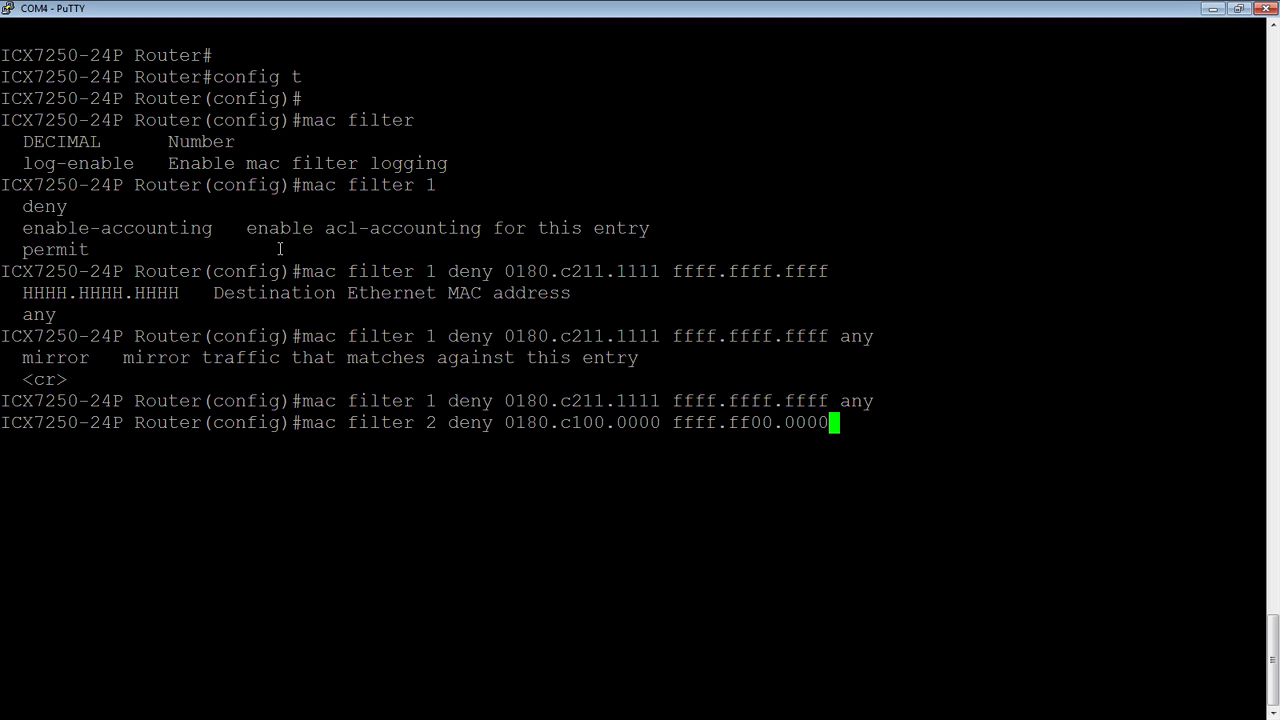
pyautogui.write('any')
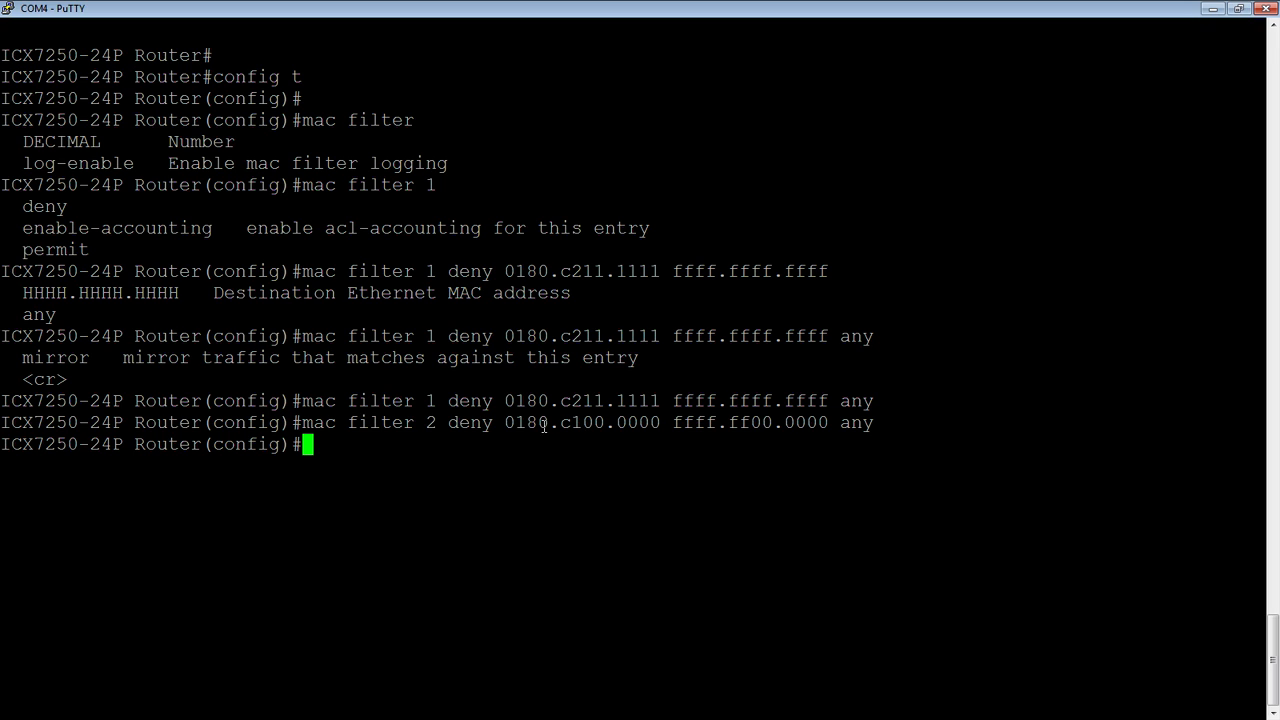
pyautogui.moveTo(595, 413)
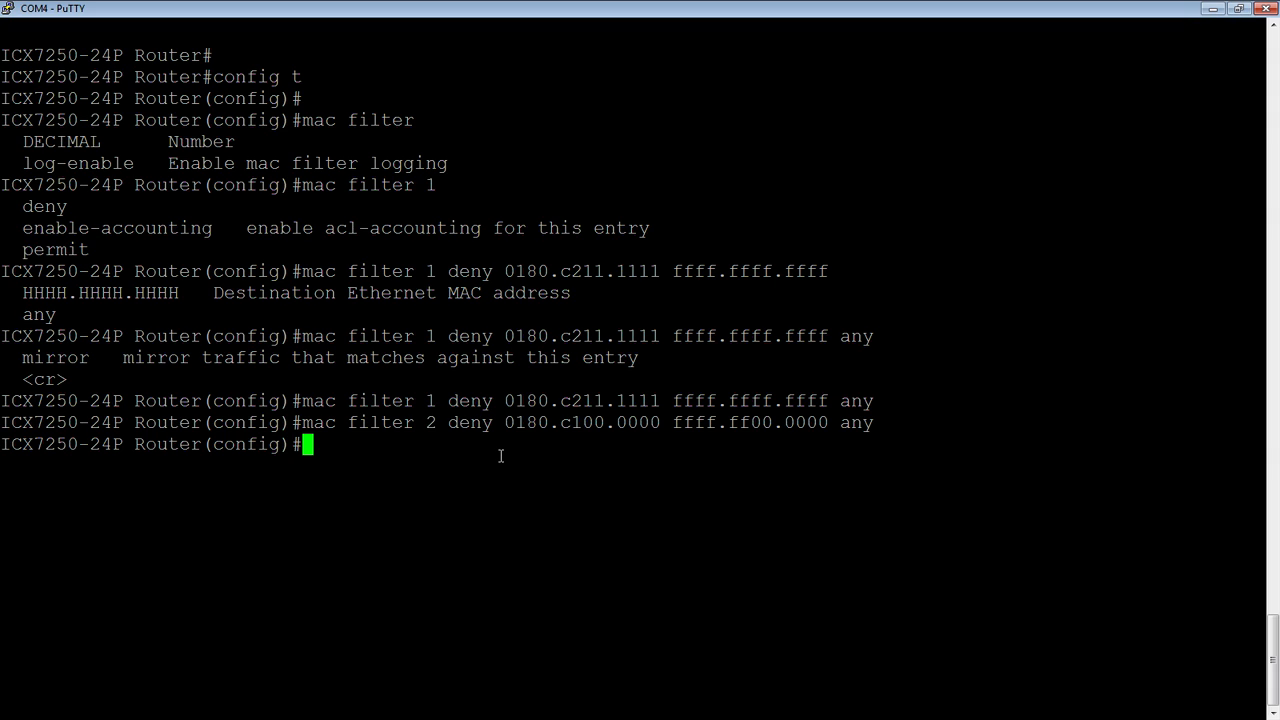
# Step: Enter 'mac filter 3 deny any 1111.1111.1111 ffff.ffff.ffff'
pyautogui.write('mac filte')
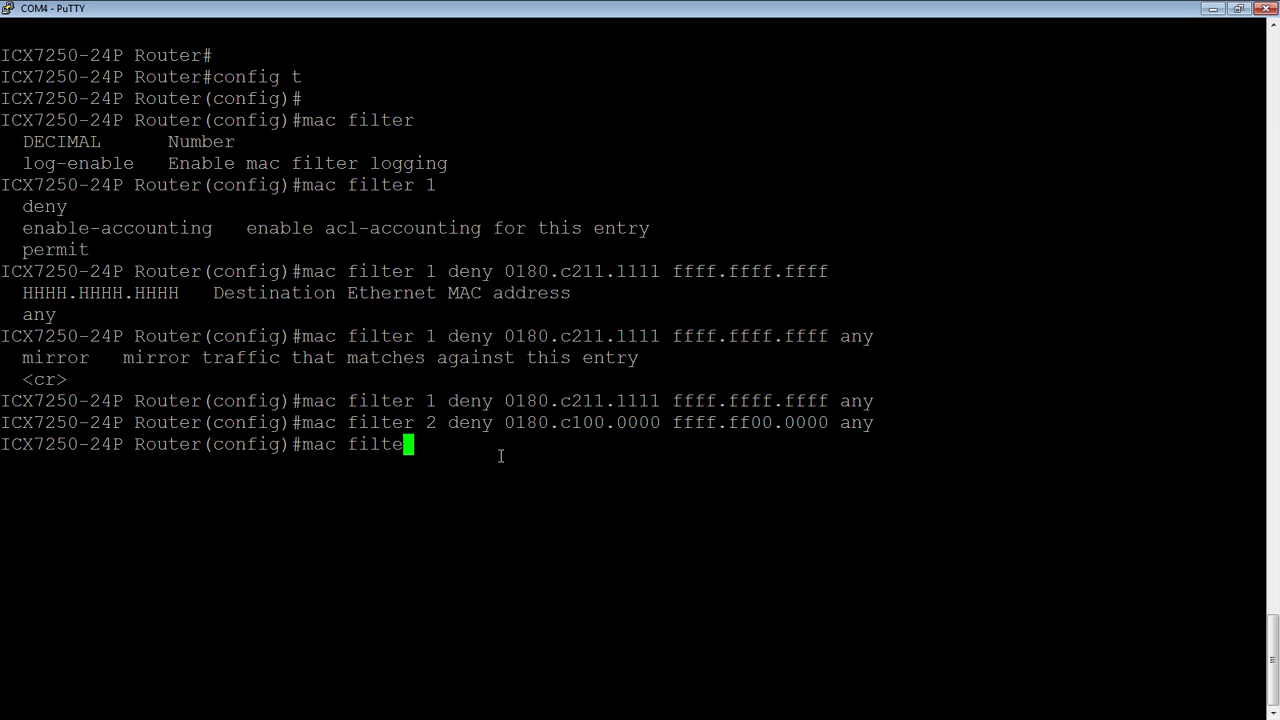
pyautogui.write('r 3')
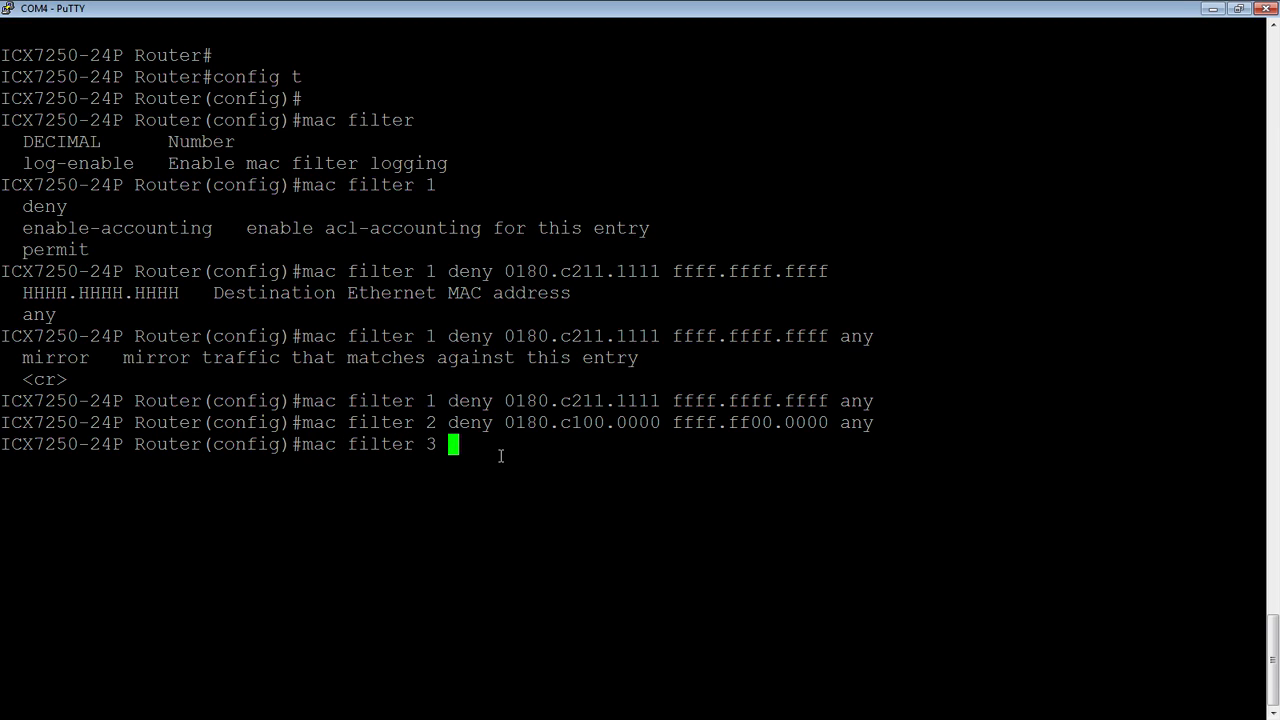
pyautogui.write('deny')
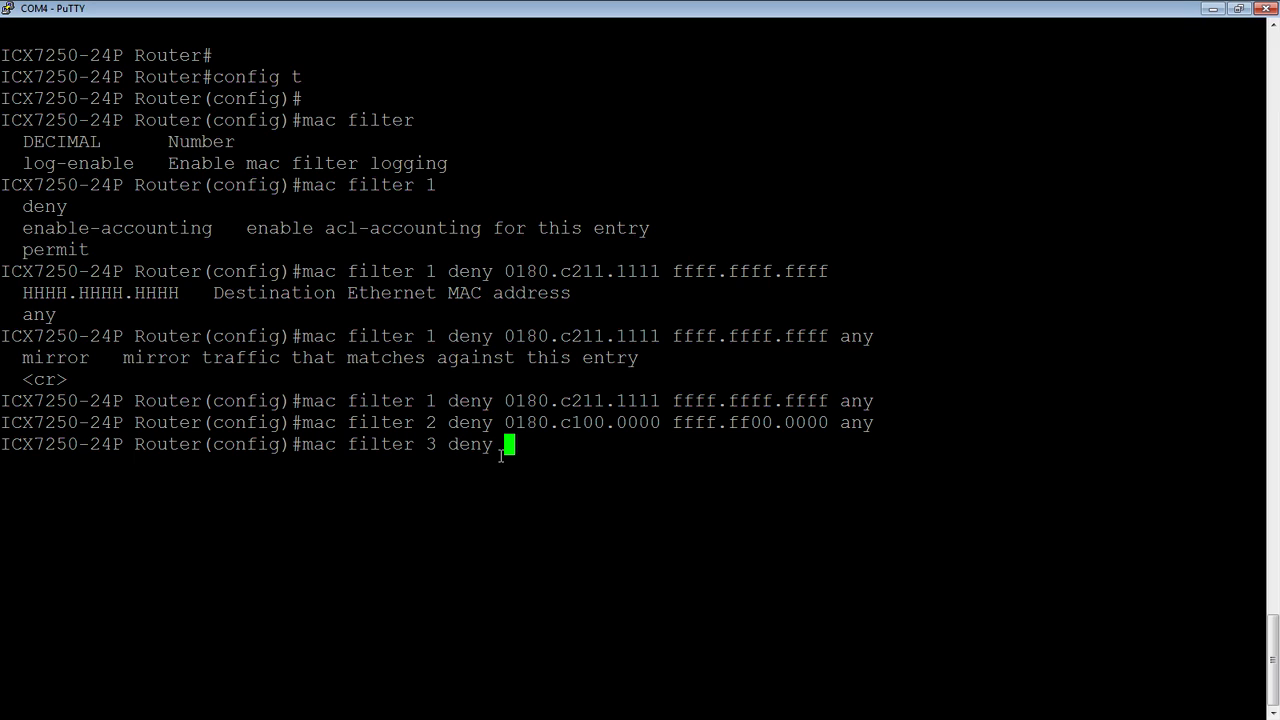
pyautogui.write('any')
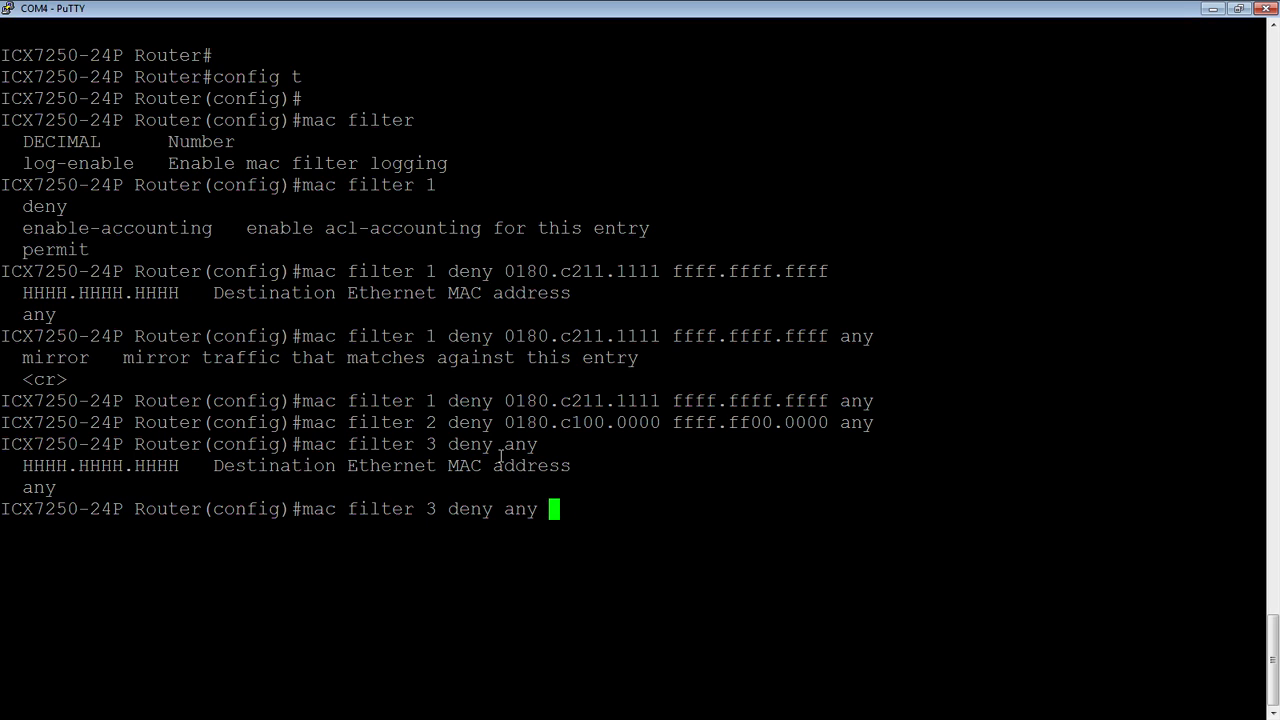
pyautogui.write('1111.1111.1111')
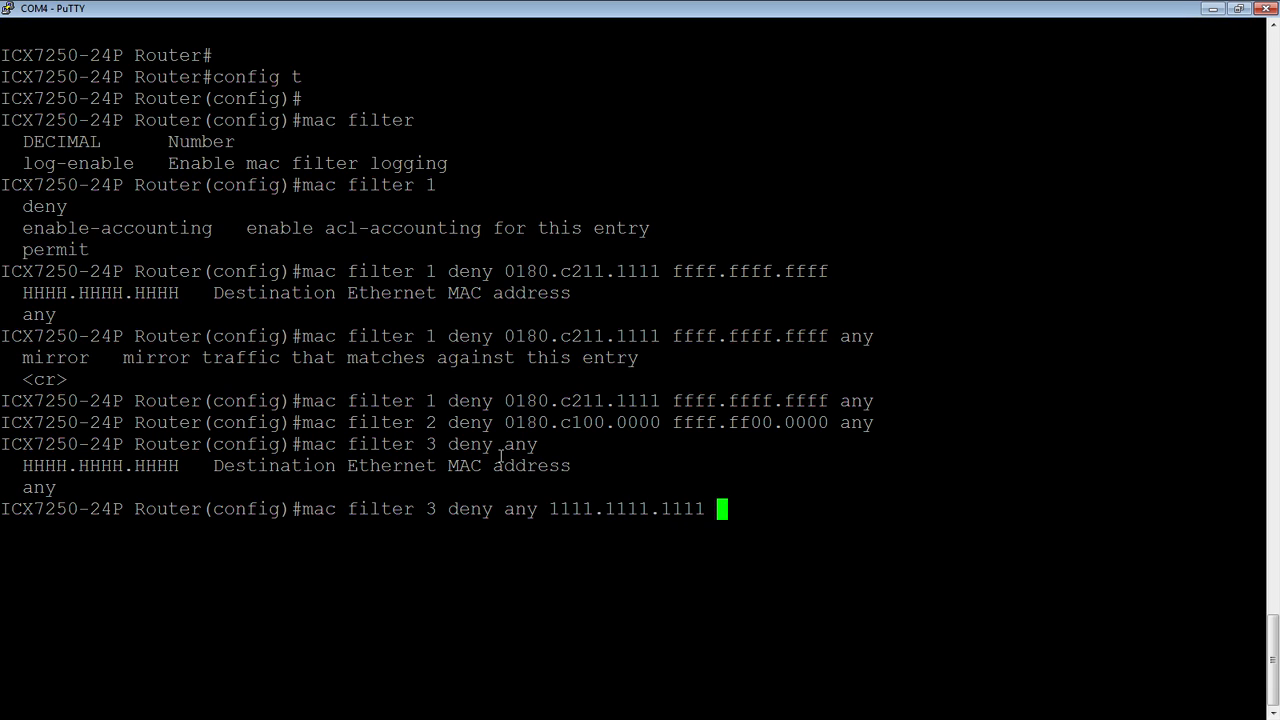
pyautogui.write('ffff.fff')
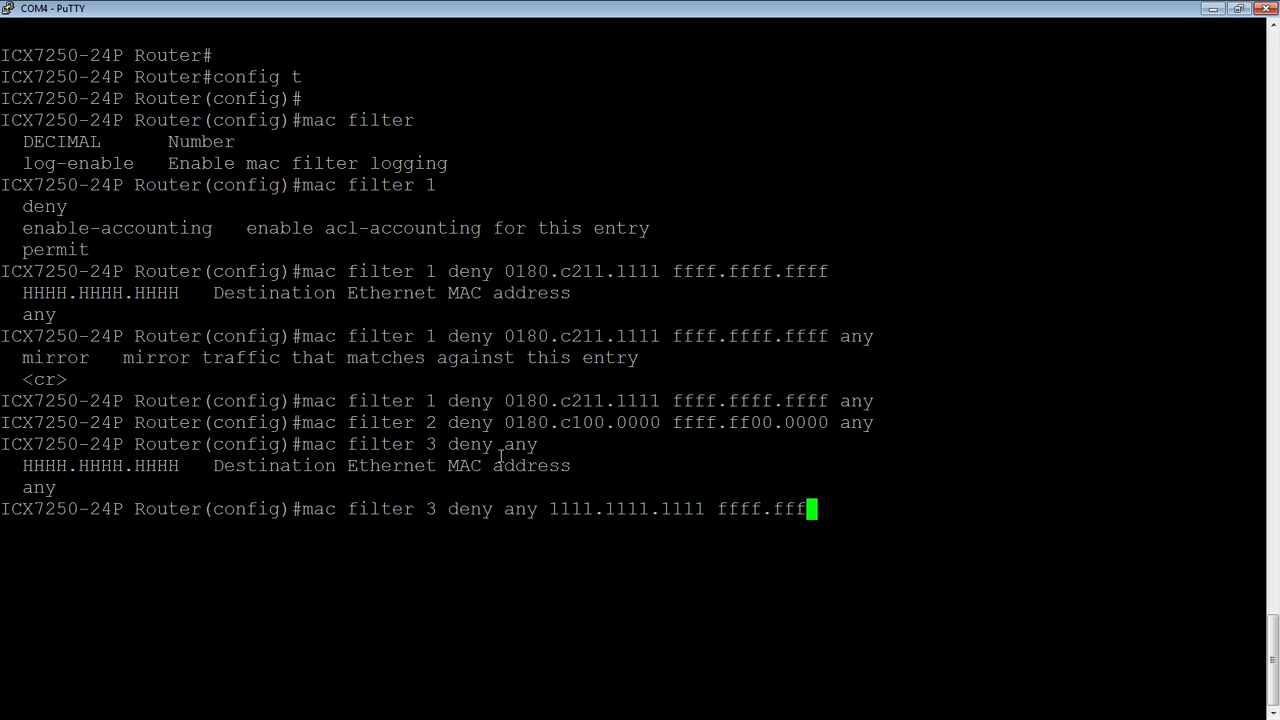
pyautogui.write('f.ffff')
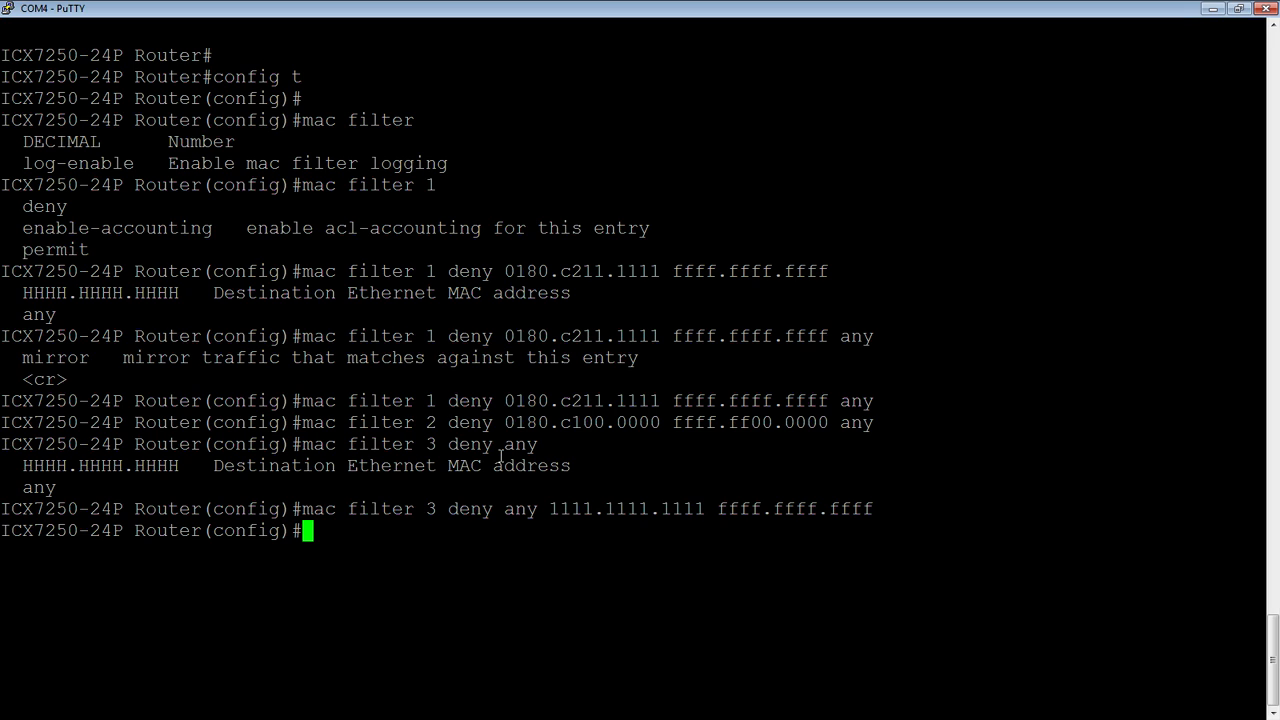
# Step: Try 'mac filter 1024 permit', which the switch rejects as out of range 1–64
pyautogui.write('m')
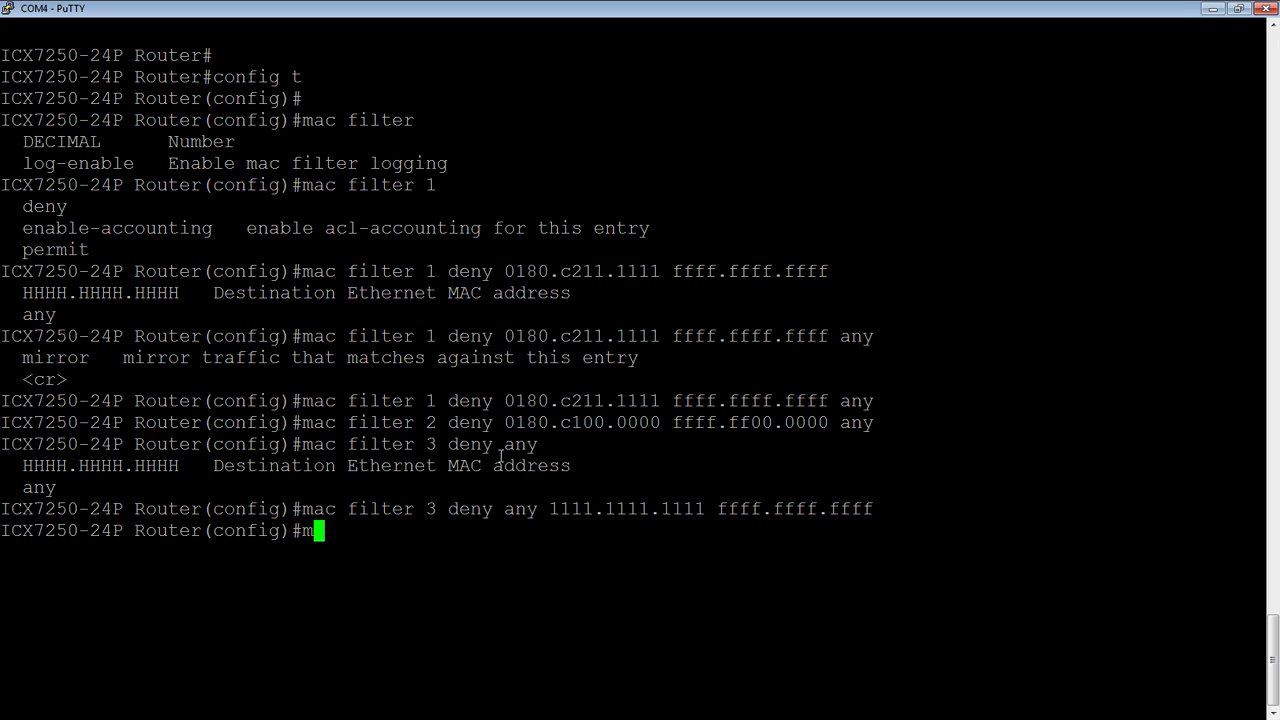
pyautogui.write('ac')
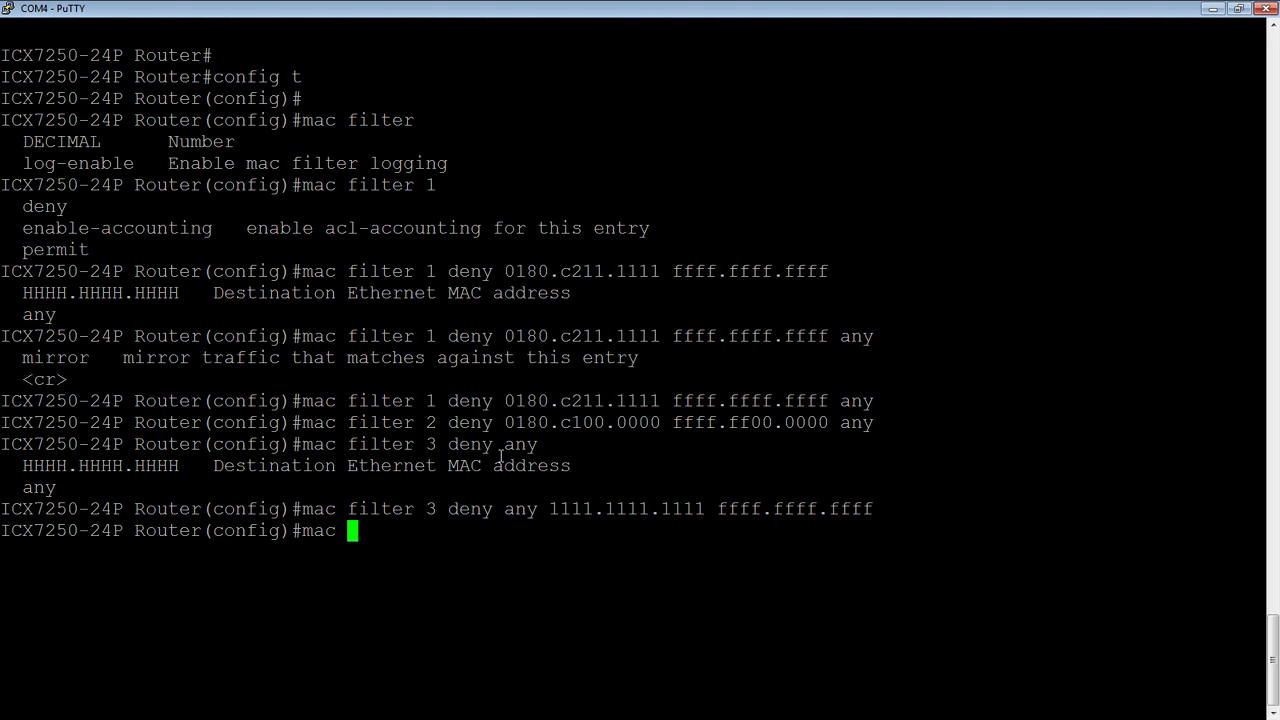
pyautogui.write('filter')
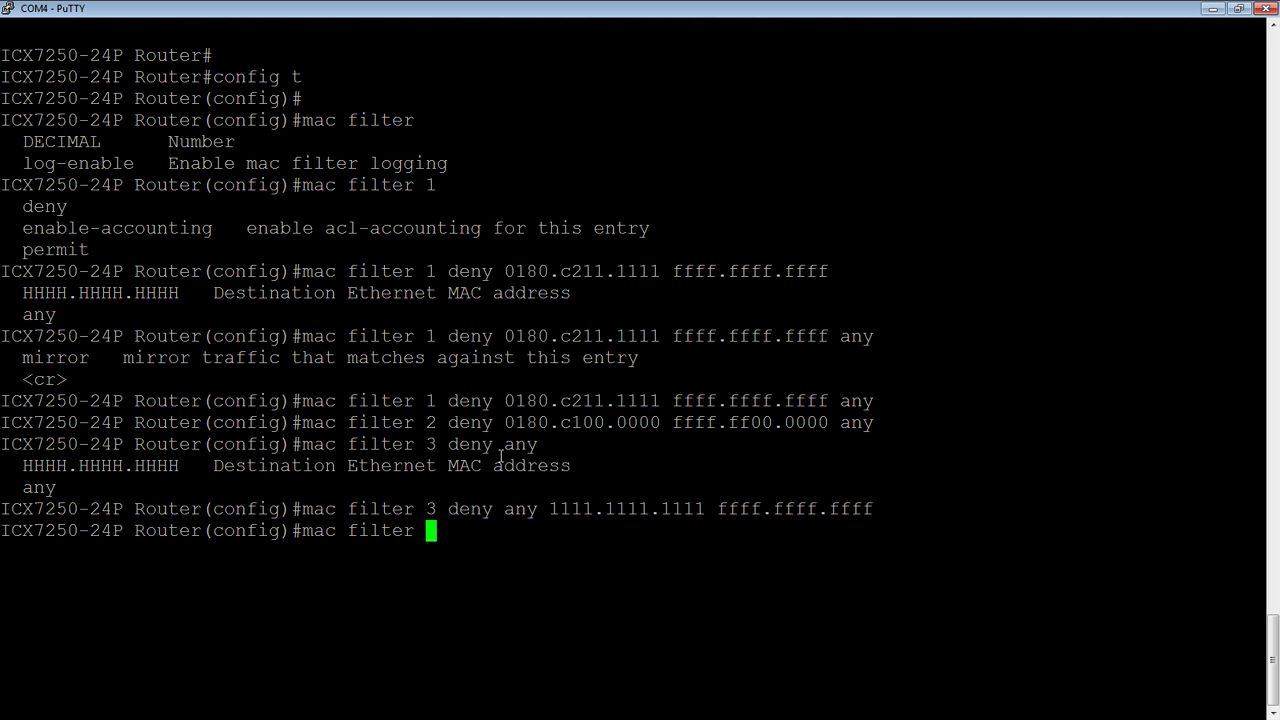
pyautogui.write('1024')
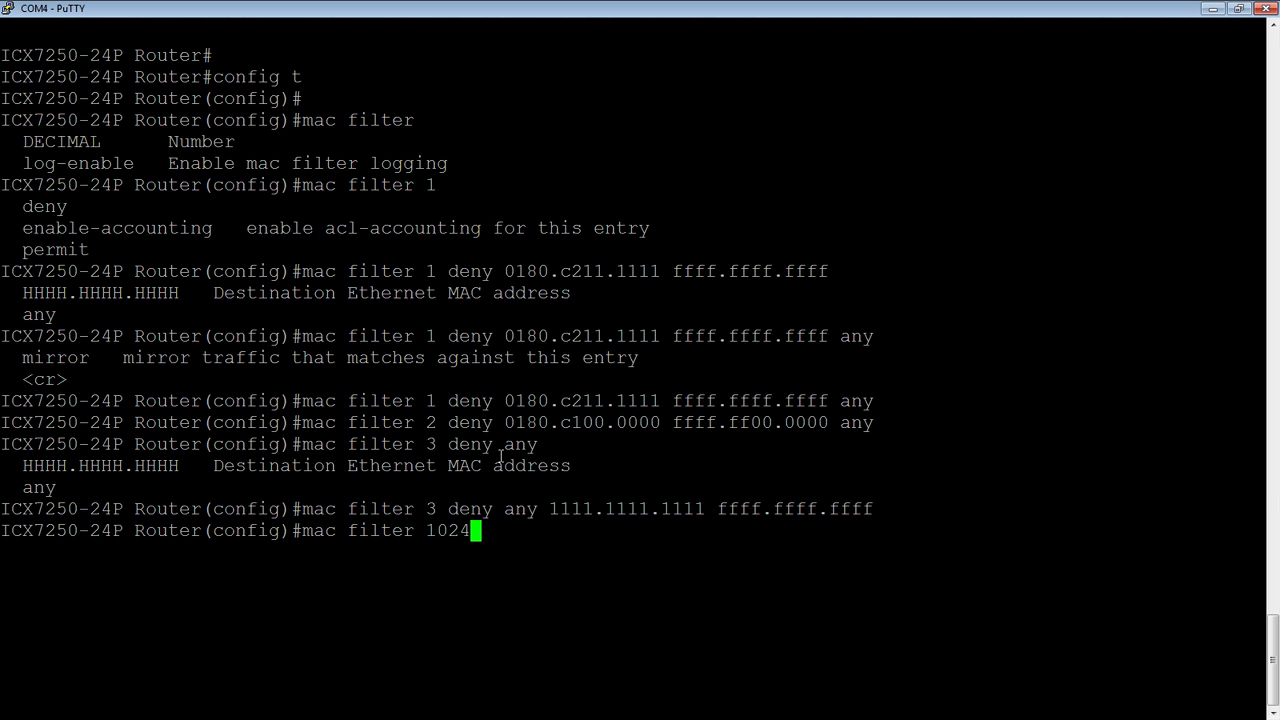
pyautogui.write('permit any any')
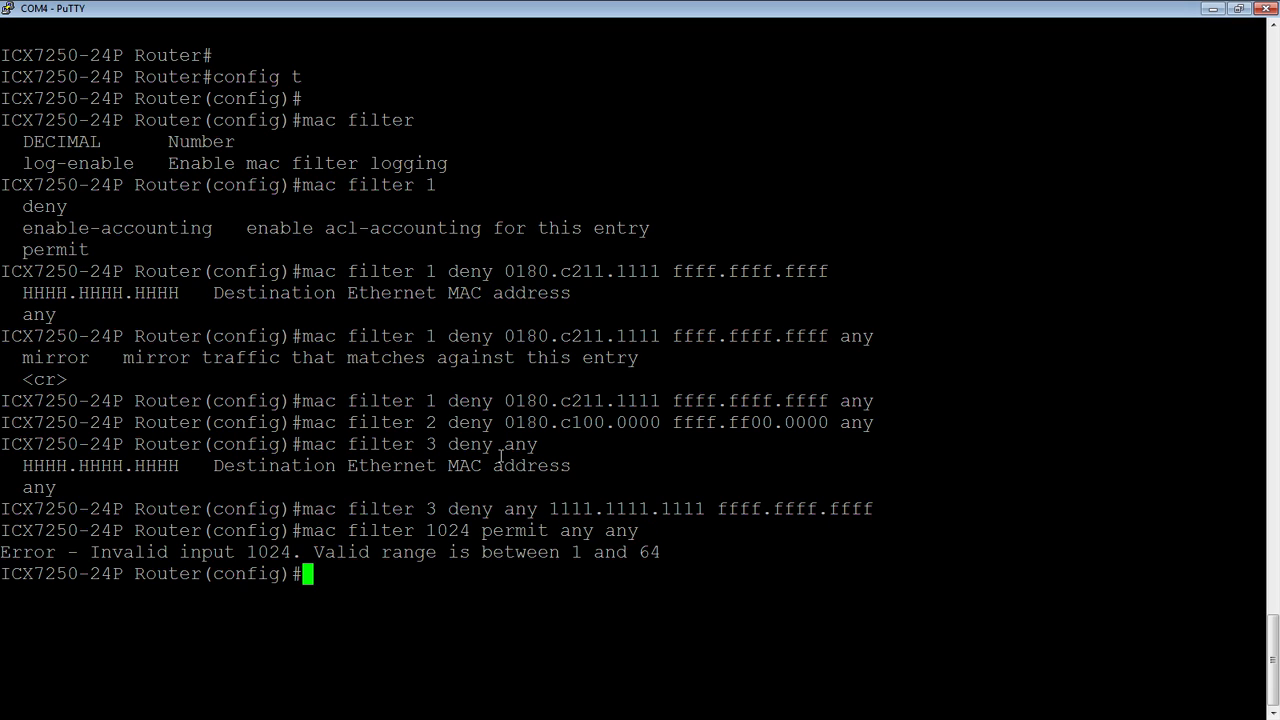
pyautogui.write('mac filter 1024')
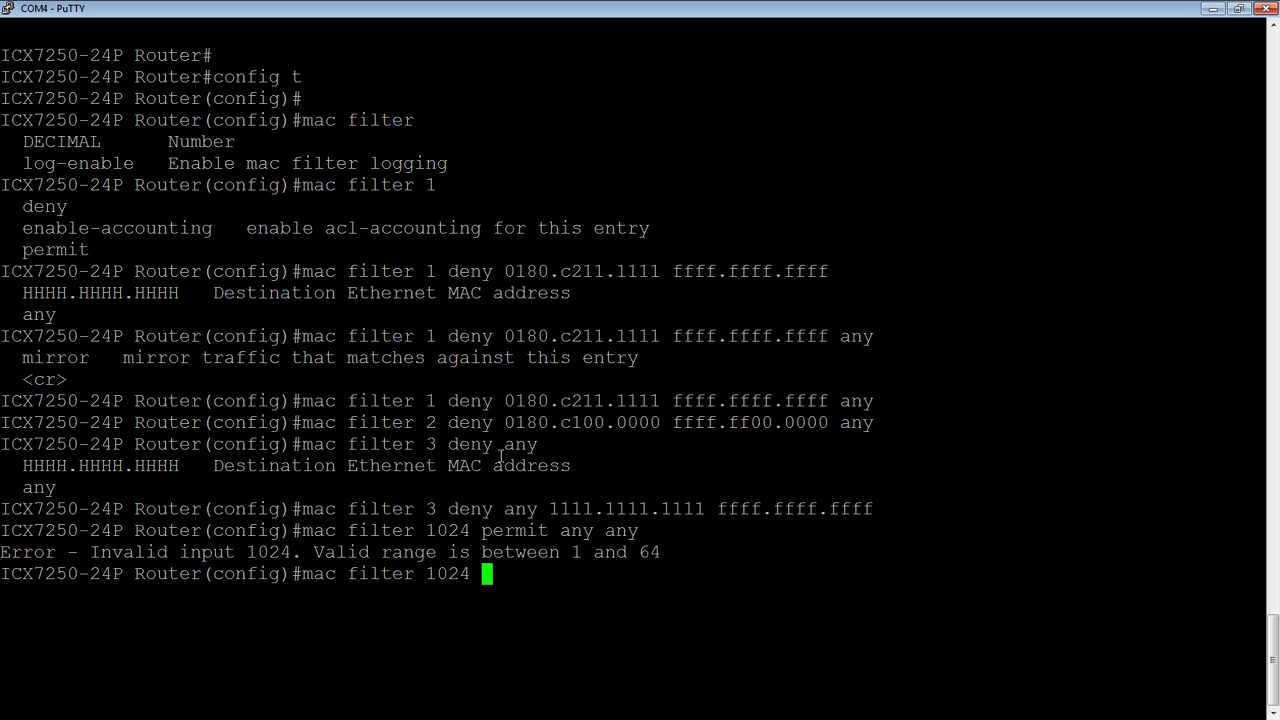
# Step: Enter MAC filter 64 permitting any source to any destination
pyautogui.press('BackSpace')
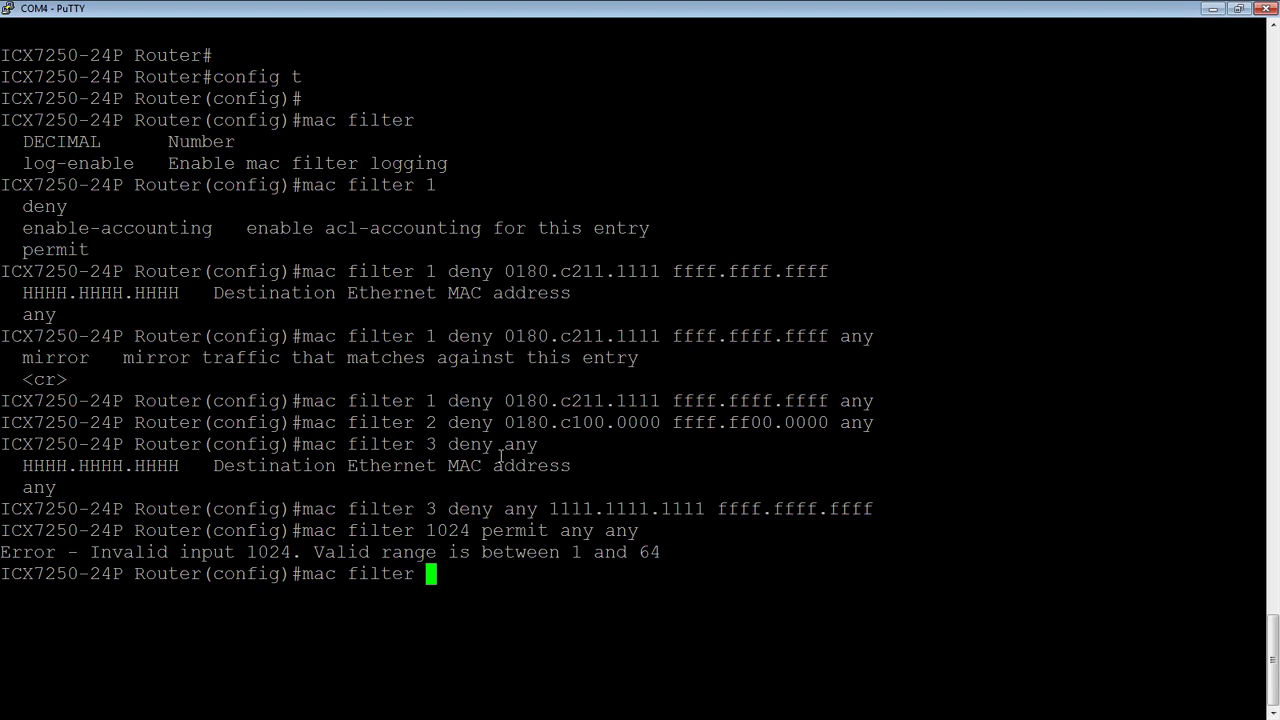
pyautogui.write('64')
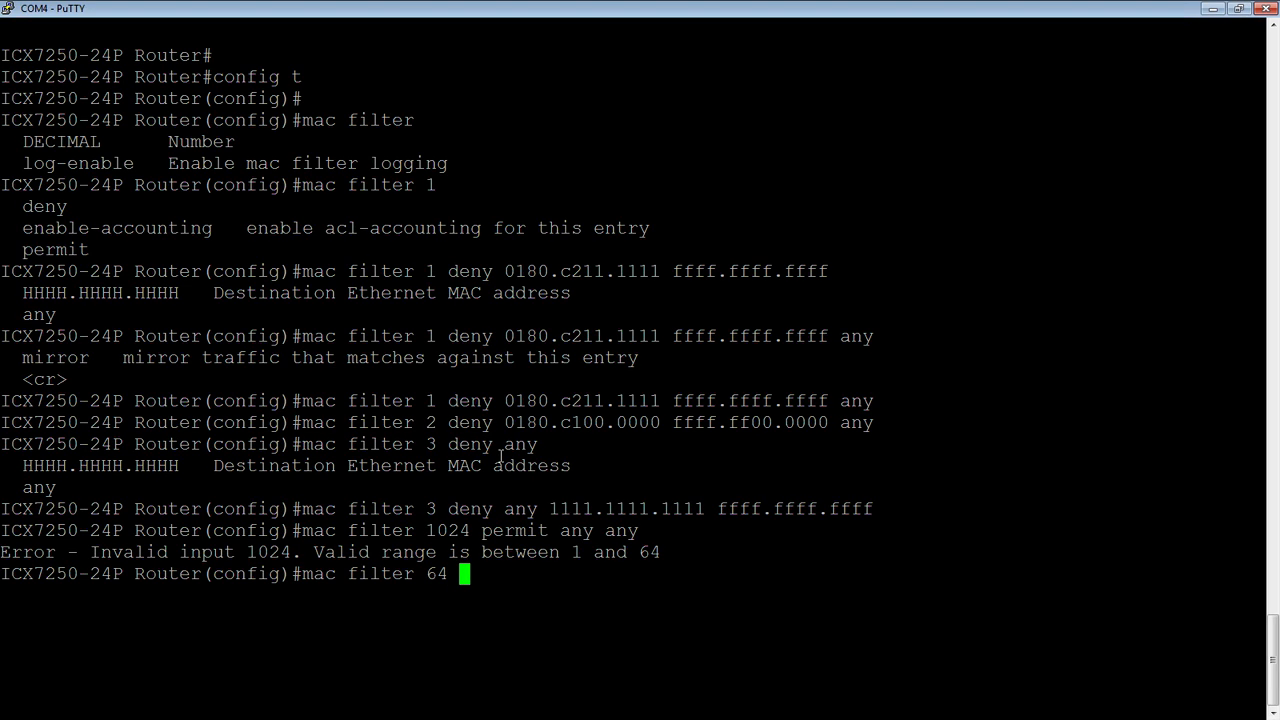
pyautogui.write('permit')
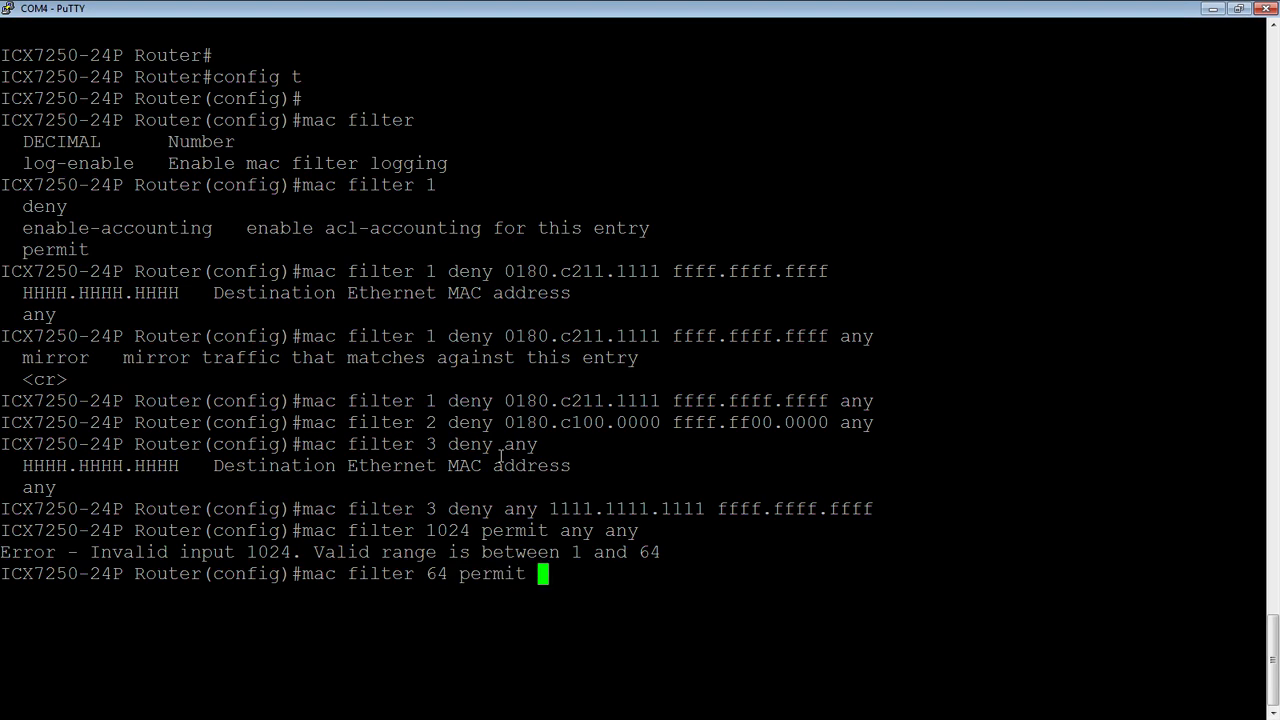
pyautogui.write('any any')
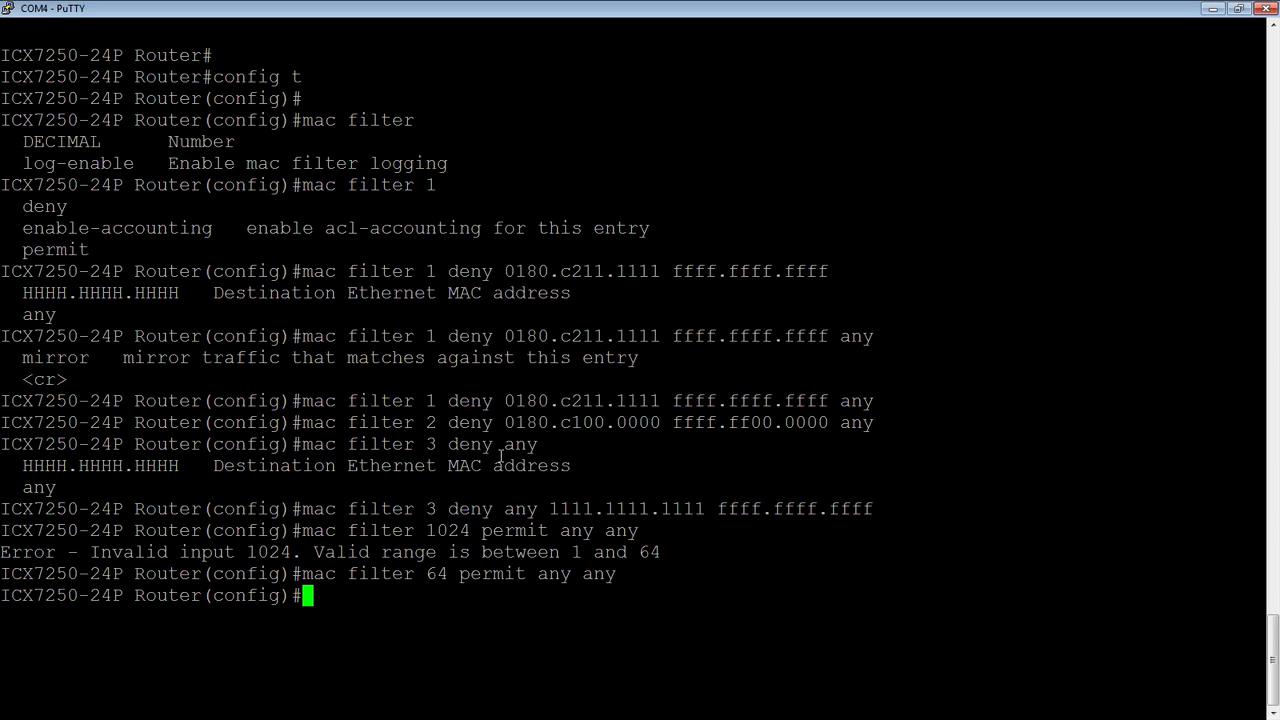
pyautogui.moveTo(172, 386)
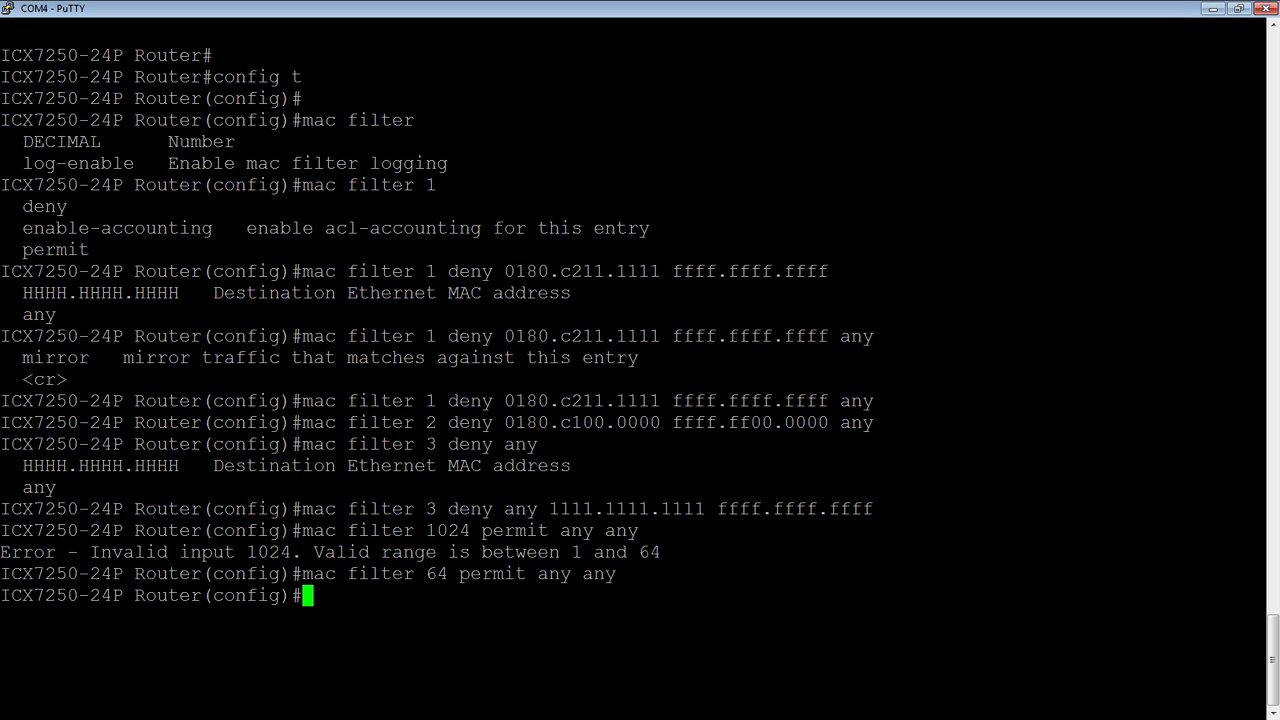
pyautogui.moveTo(608, 612)
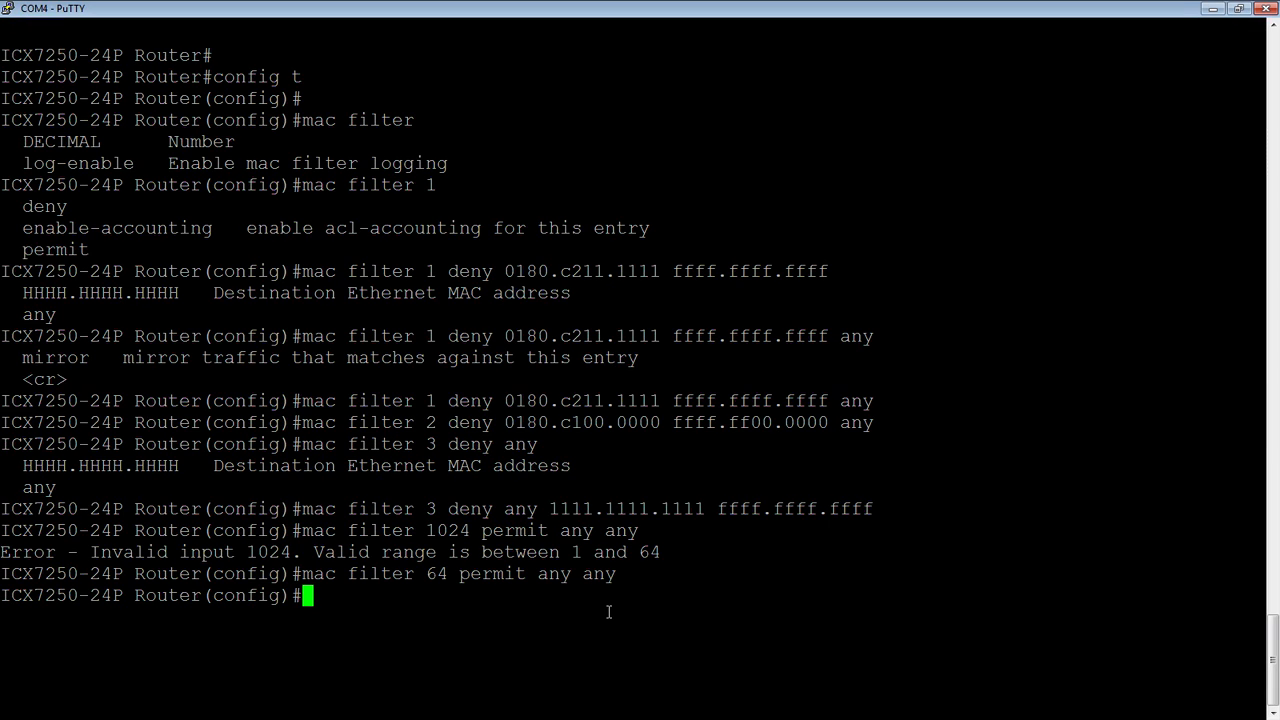
# Step: Open interface e 1/2/2 and type 'mac filter-group 1 to 3'
pyautogui.write('int e 1/2/2')
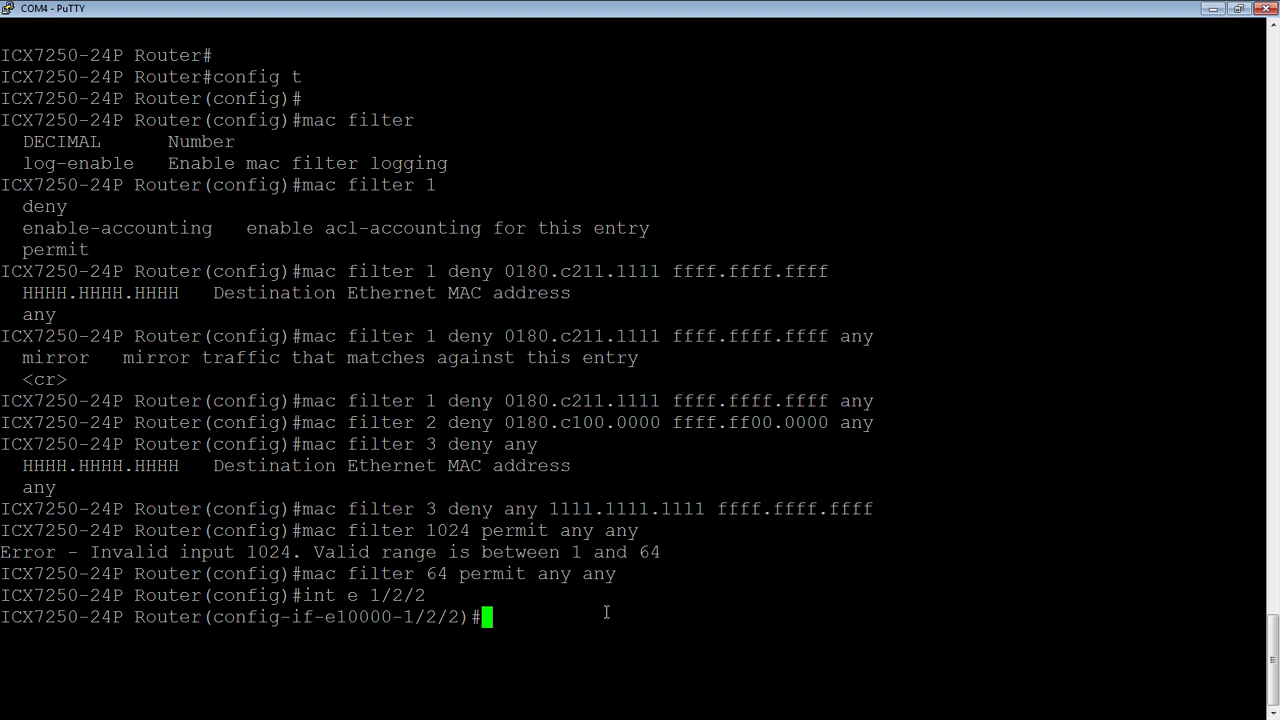
pyautogui.write('mac filter-')
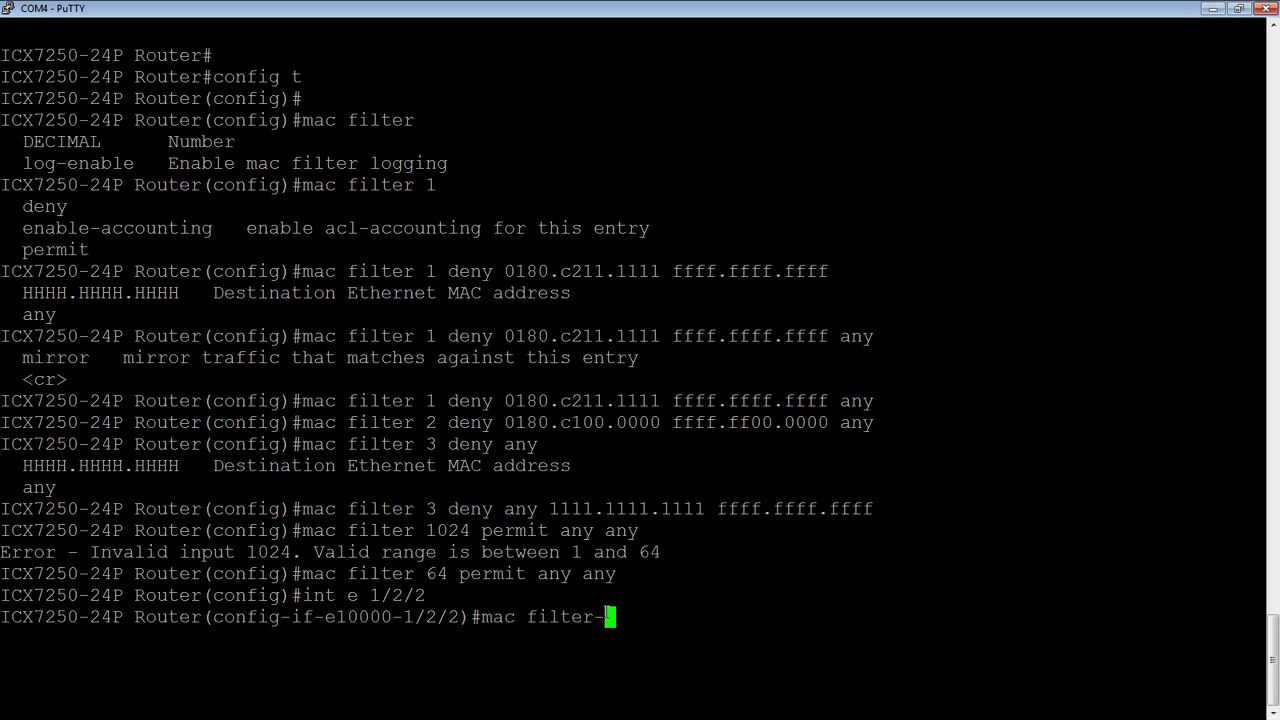
pyautogui.write('group')
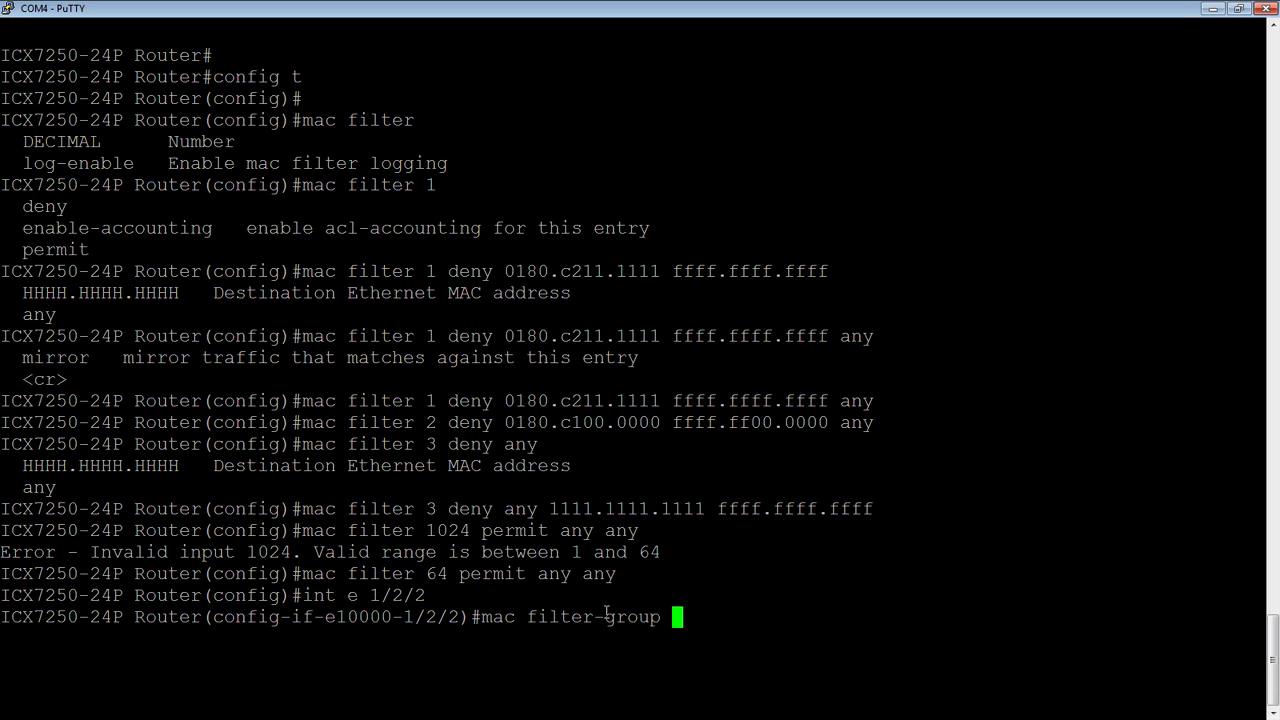
pyautogui.moveTo(576, 530)
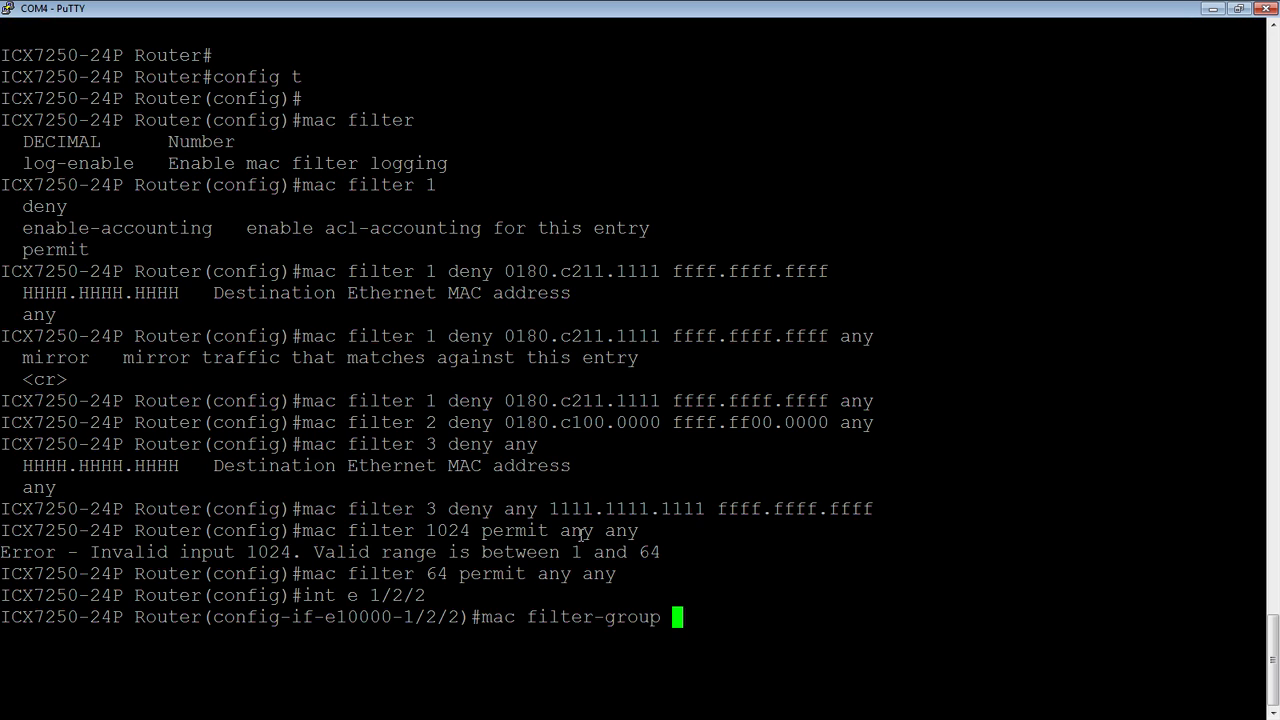
pyautogui.write('1 to')
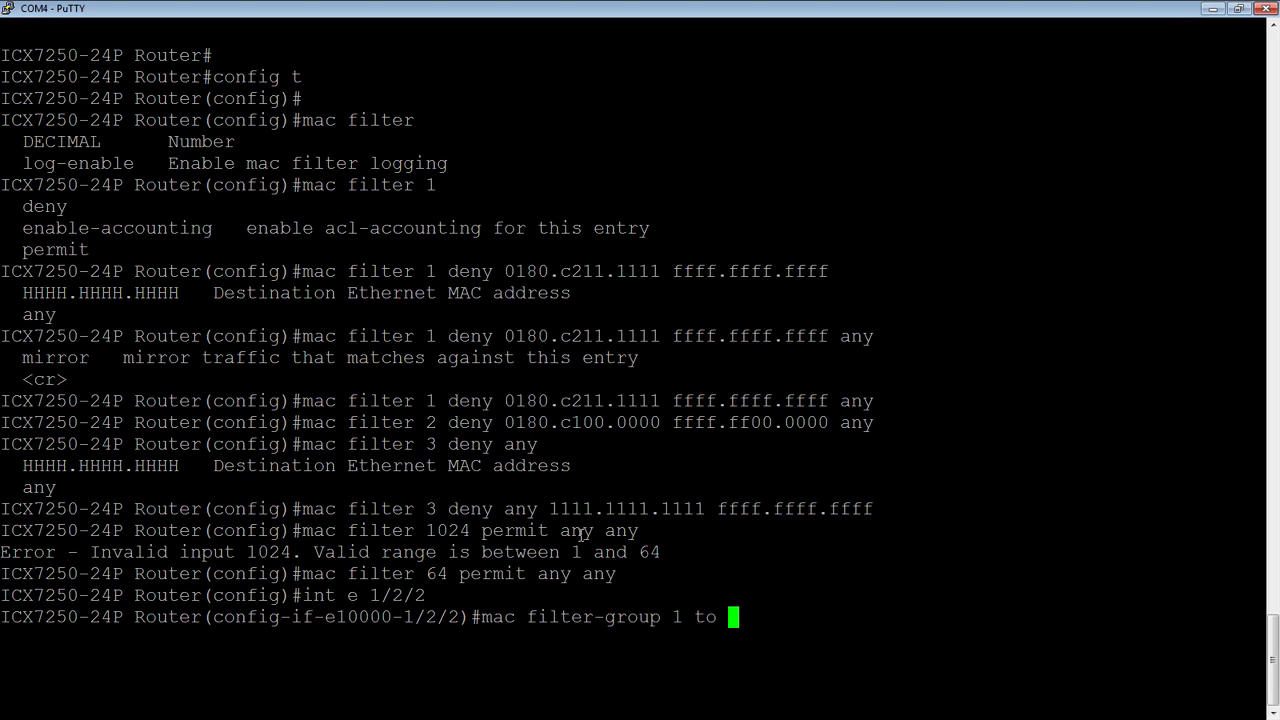
pyautogui.write('3')
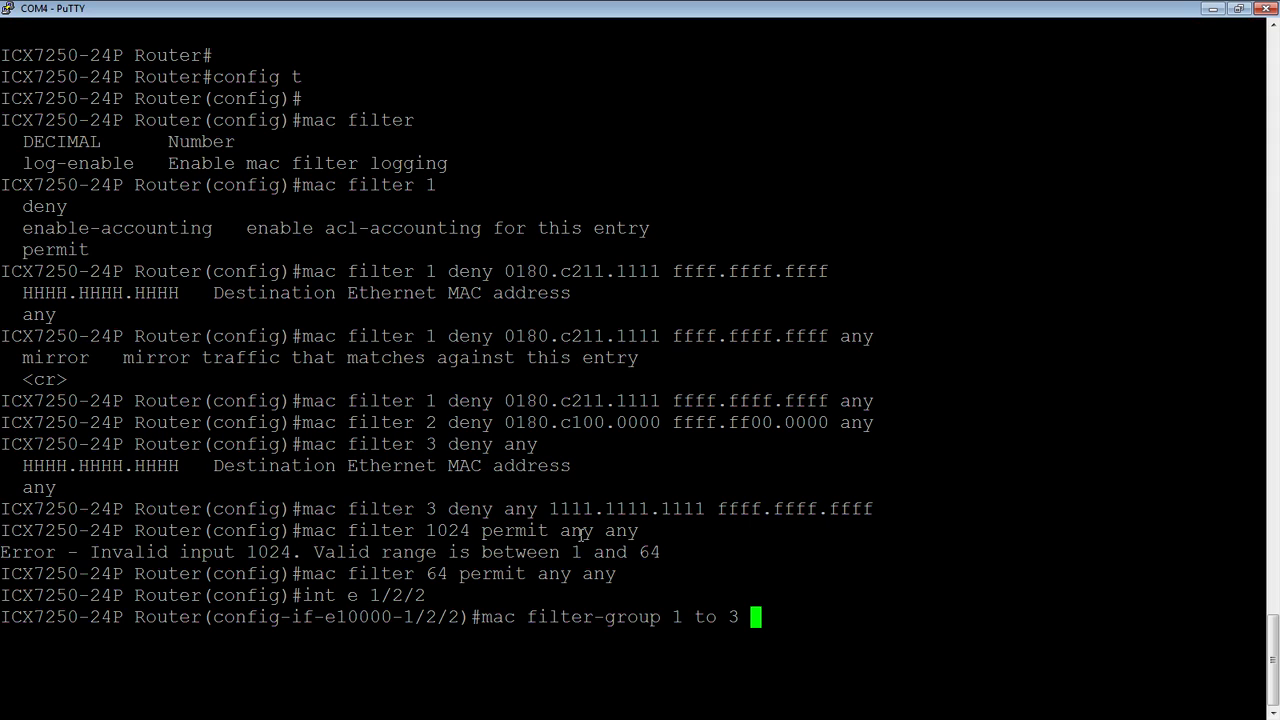